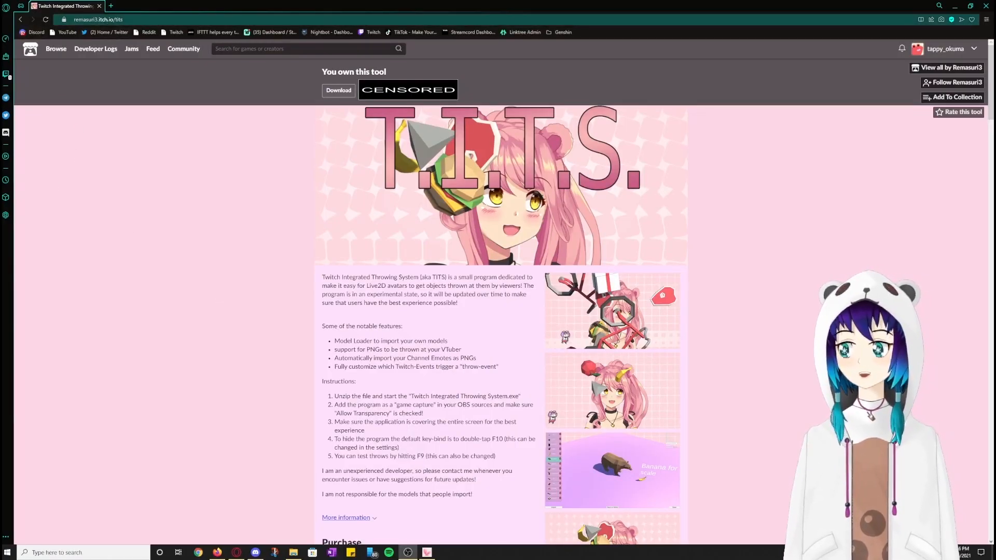
# Step: Download the Twitch Integrated Throwing System zip from its itch.io page
pyautogui.scroll(-3)
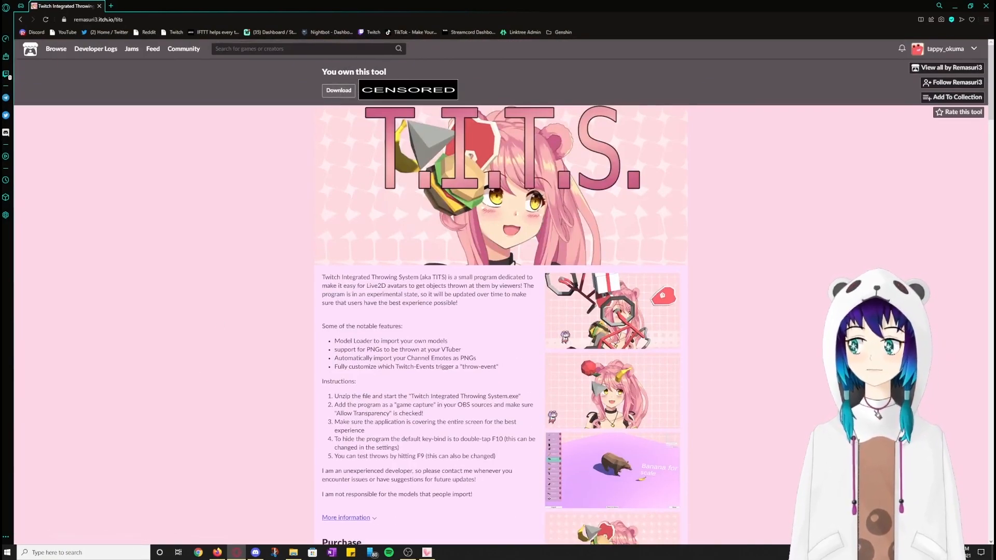
pyautogui.click(338, 90)
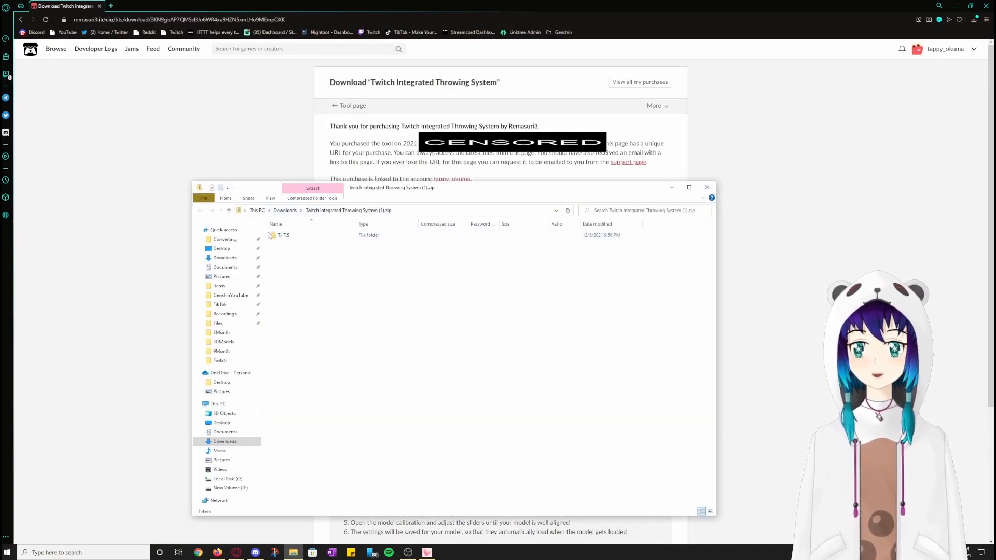
# Step: Extract the T.I.T.S. folder from the zip onto New Volume (D:) and open it
pyautogui.click(283, 236)
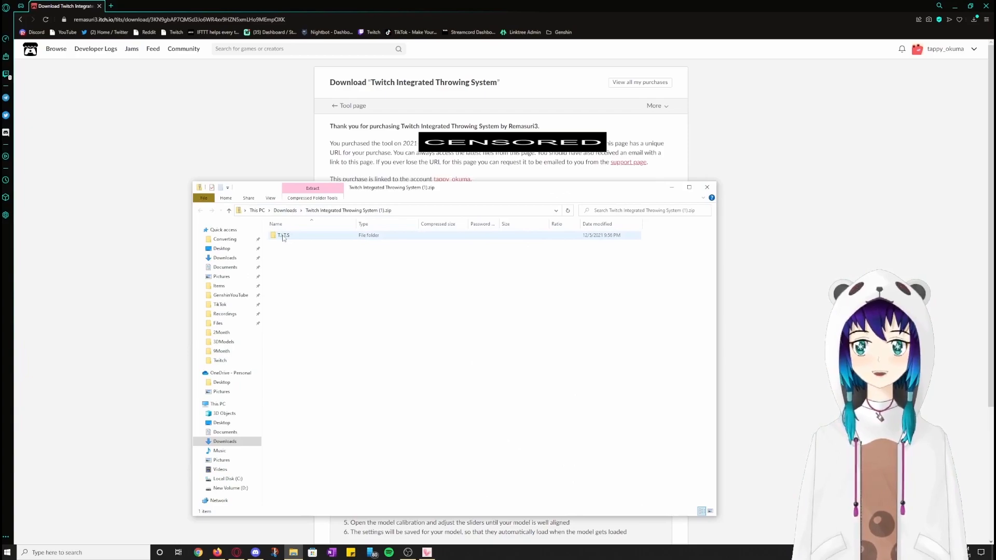
pyautogui.click(284, 236)
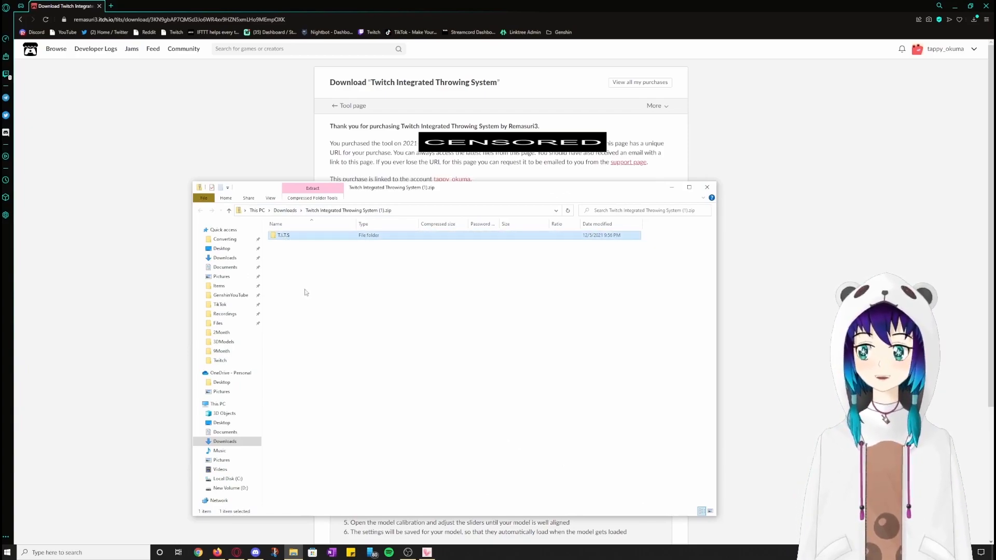
pyautogui.click(228, 488)
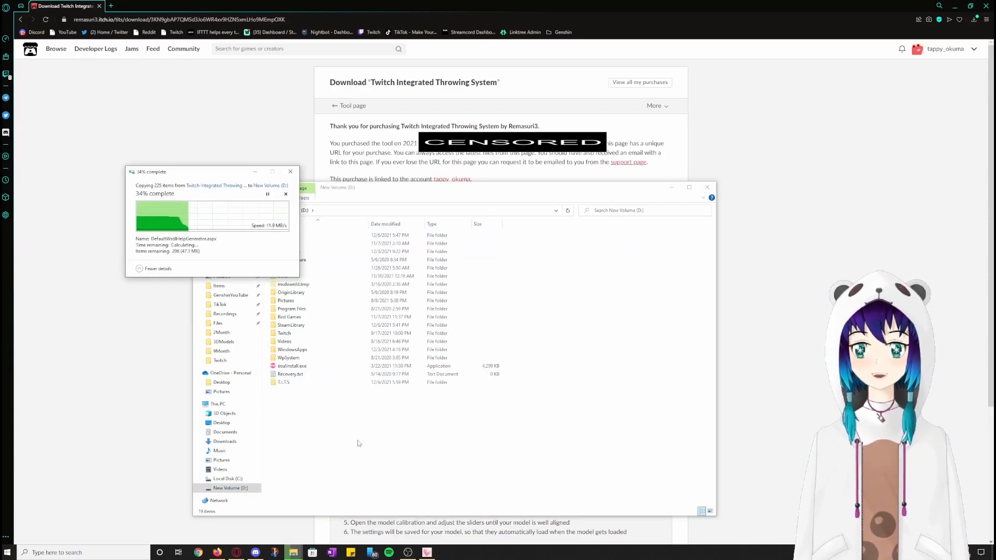
pyautogui.click(284, 382)
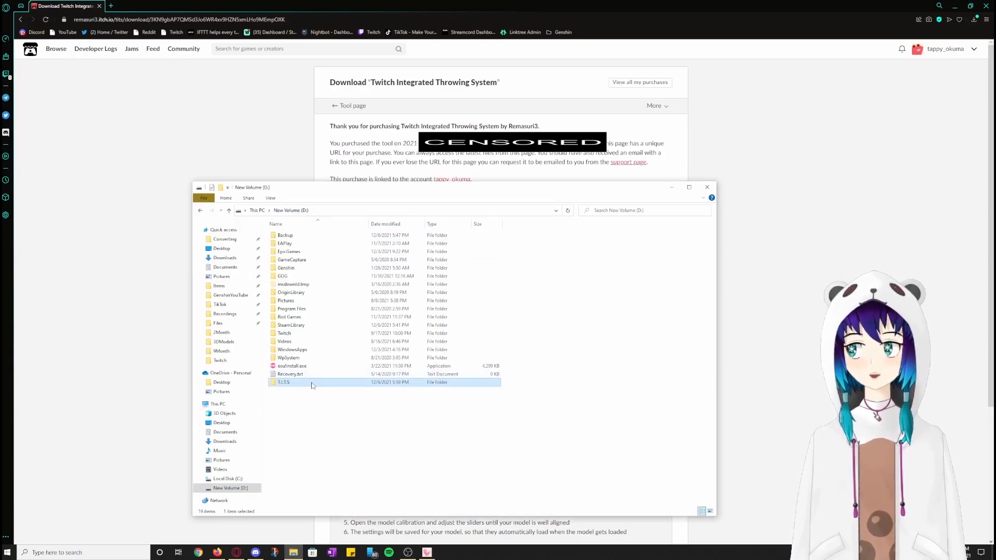
pyautogui.doubleClick(283, 381)
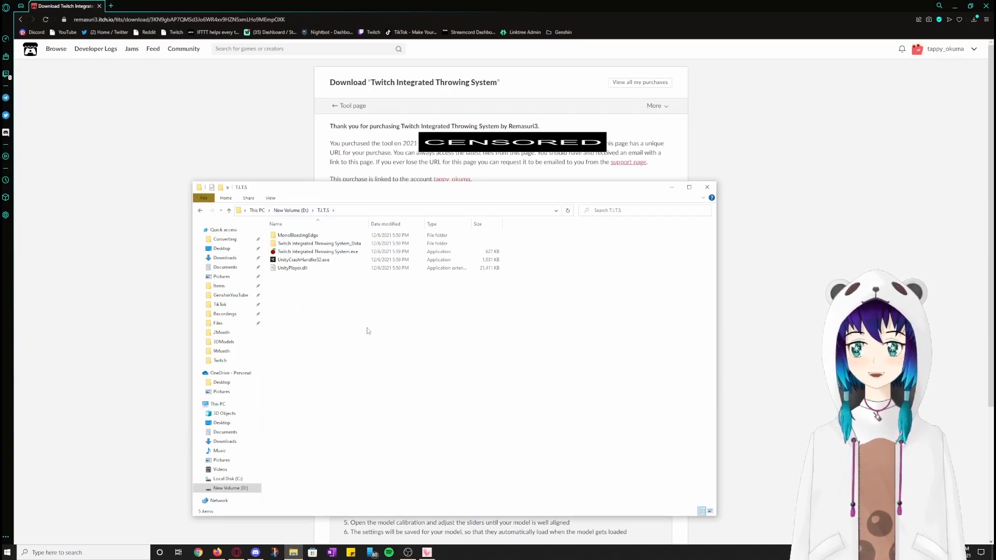
# Step: Create a shortcut to the T.I.T.S. executable and launch the program
pyautogui.click(317, 251)
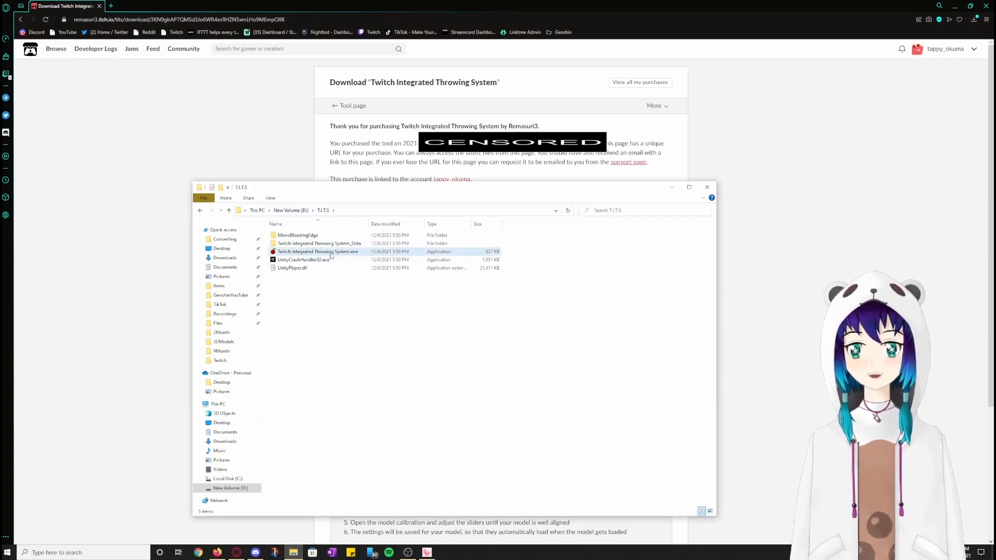
pyautogui.moveTo(318, 251)
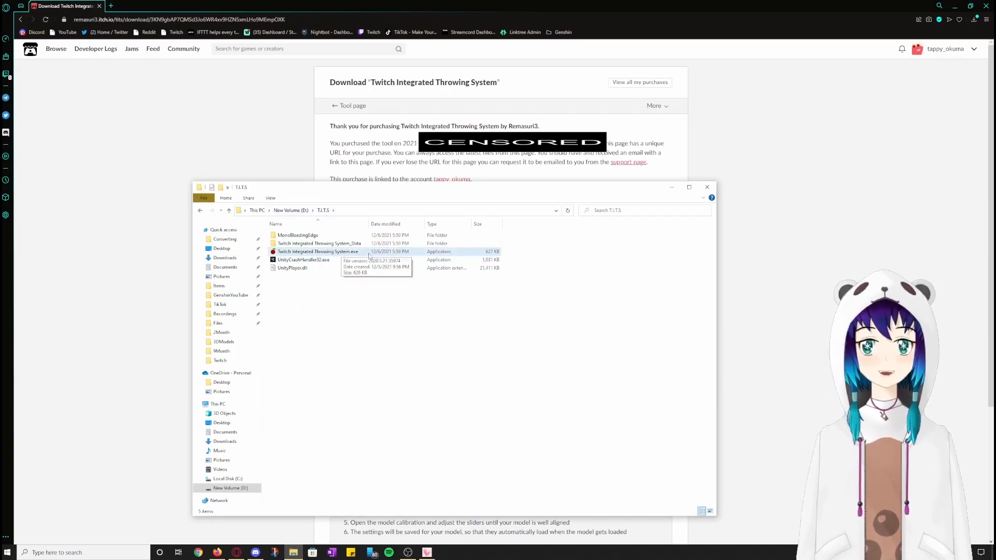
pyautogui.rightClick(315, 251)
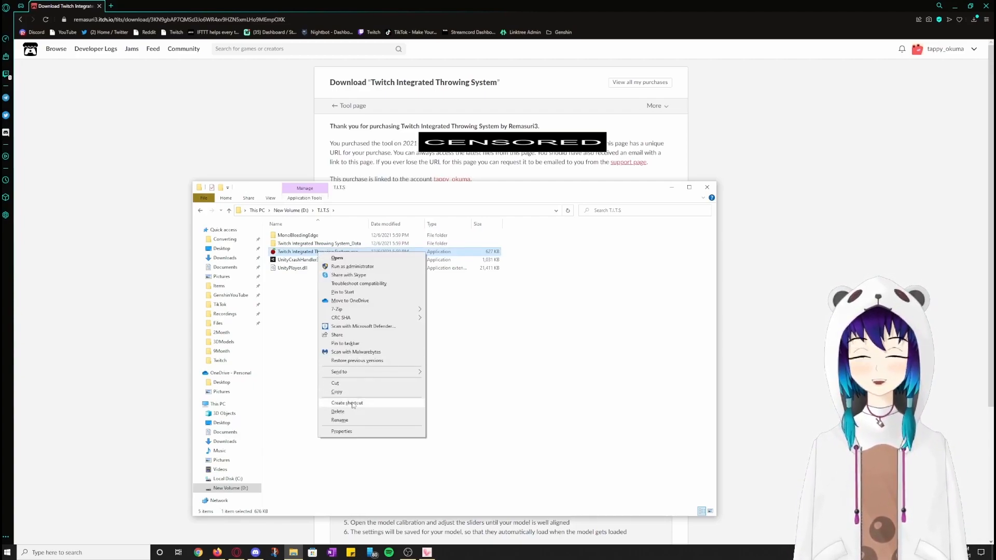
pyautogui.click(347, 403)
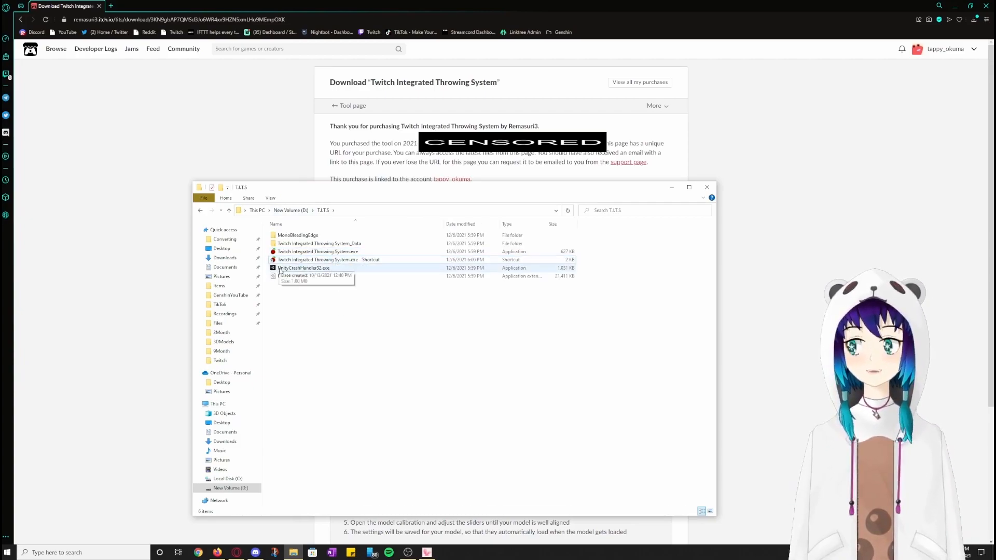
pyautogui.click(317, 251)
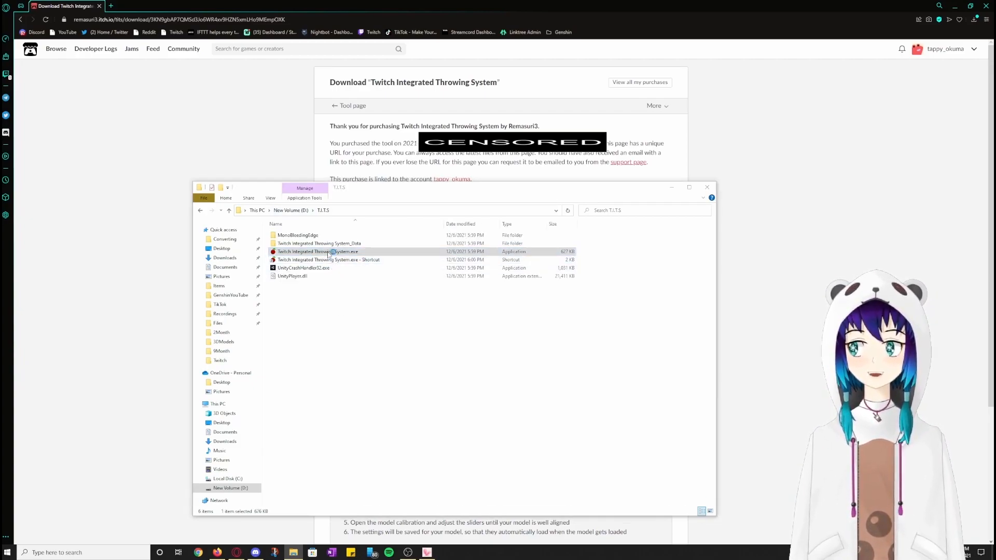
pyautogui.doubleClick(318, 251)
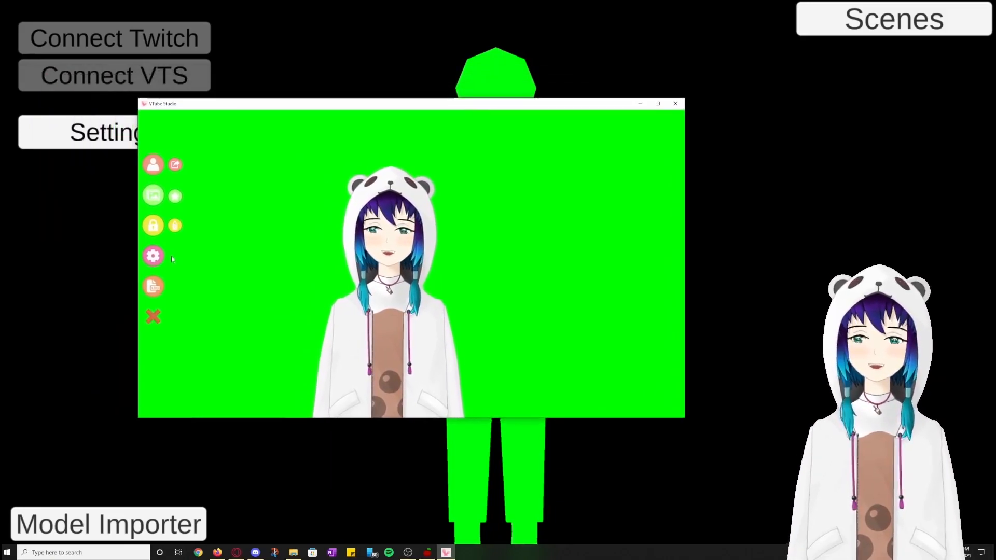
# Step: Enable VTube Studio's plugin API, connect T.I.T.S. to VTS and allow its plugin access
pyautogui.click(154, 257)
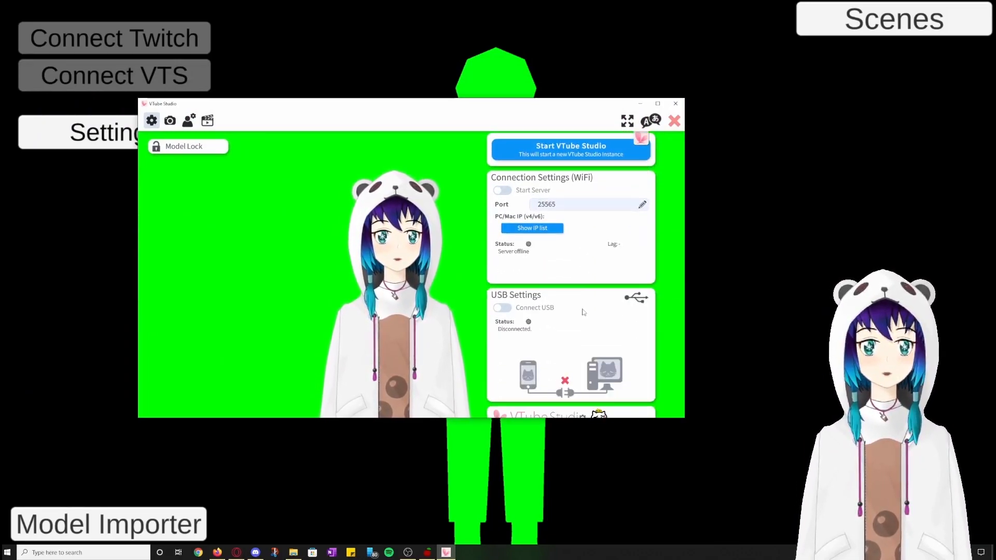
pyautogui.scroll(-3)
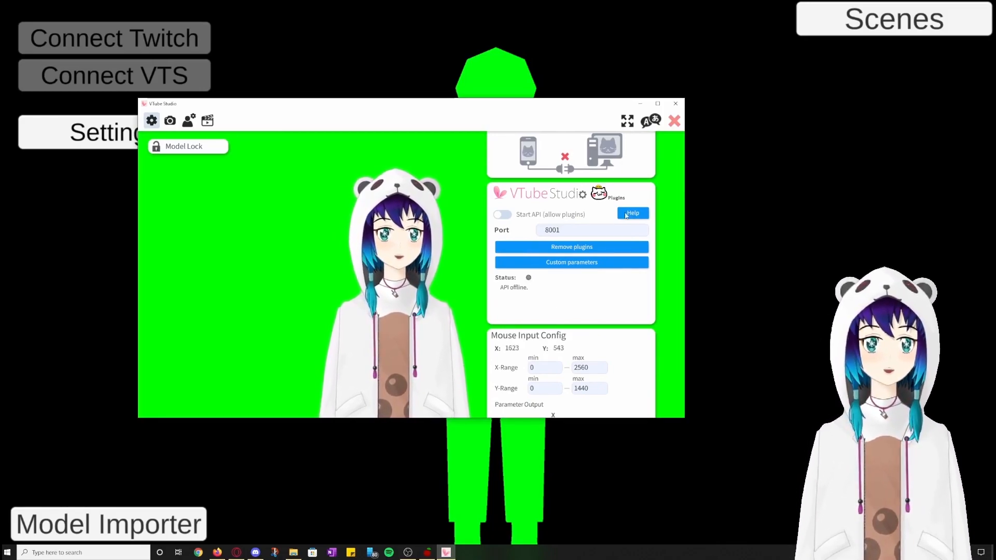
pyautogui.click(502, 214)
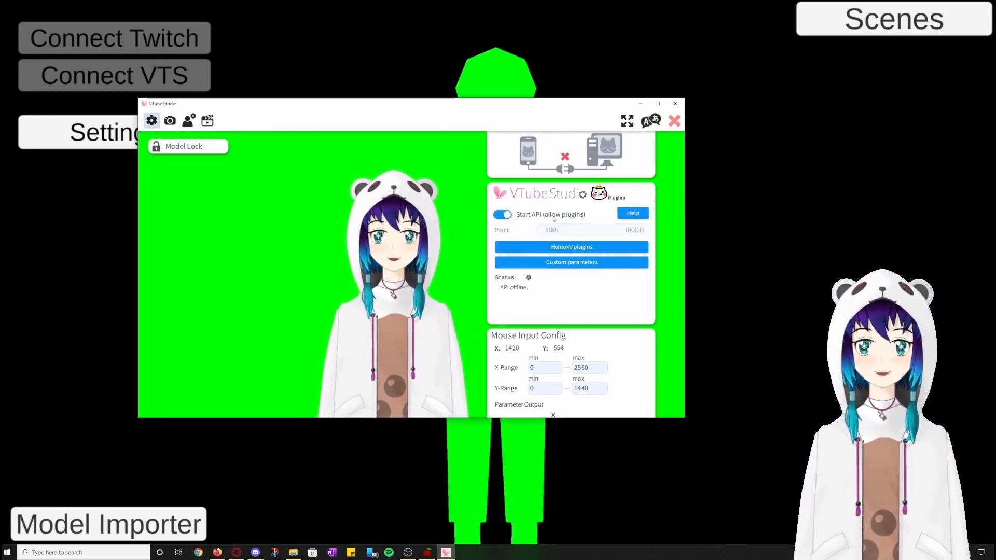
pyautogui.click(502, 213)
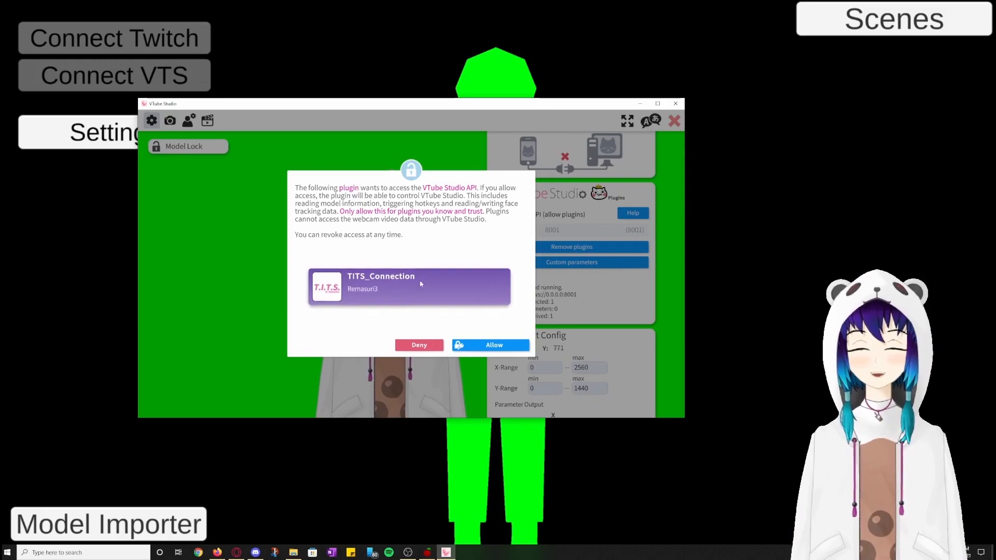
pyautogui.click(494, 345)
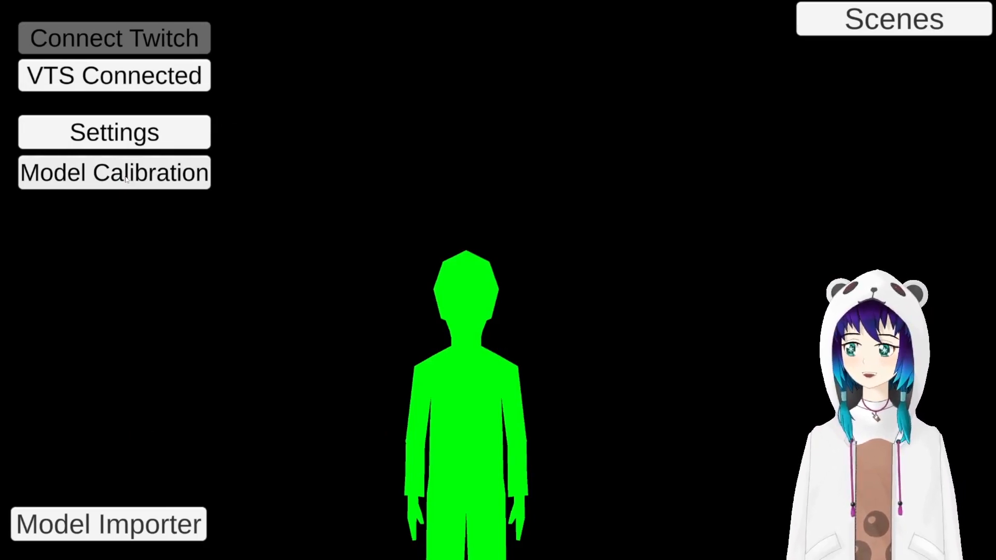
# Step: Adjust the Model Calibration height and width sliders so the green outline fits the avatar
pyautogui.click(114, 173)
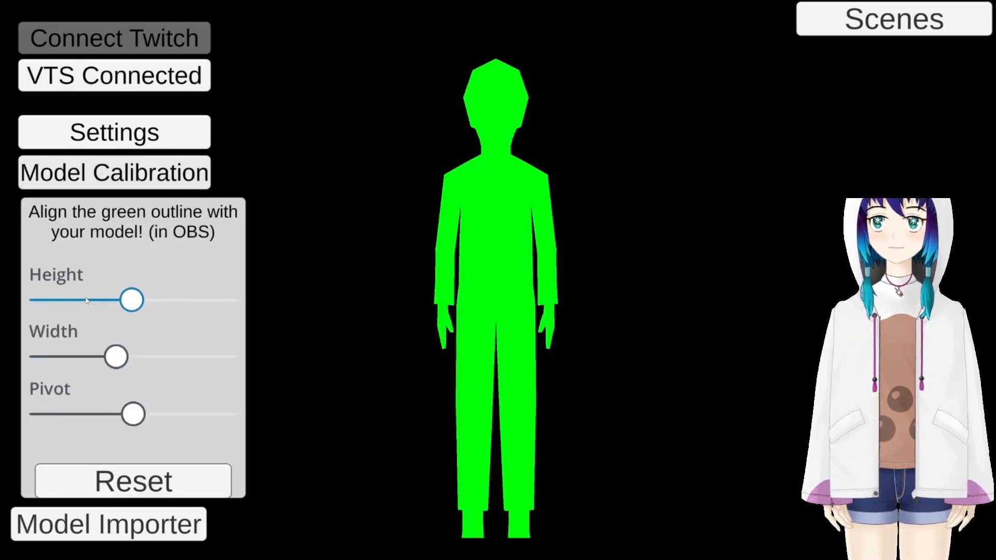
pyautogui.moveTo(132, 298); pyautogui.dragTo(114, 299)
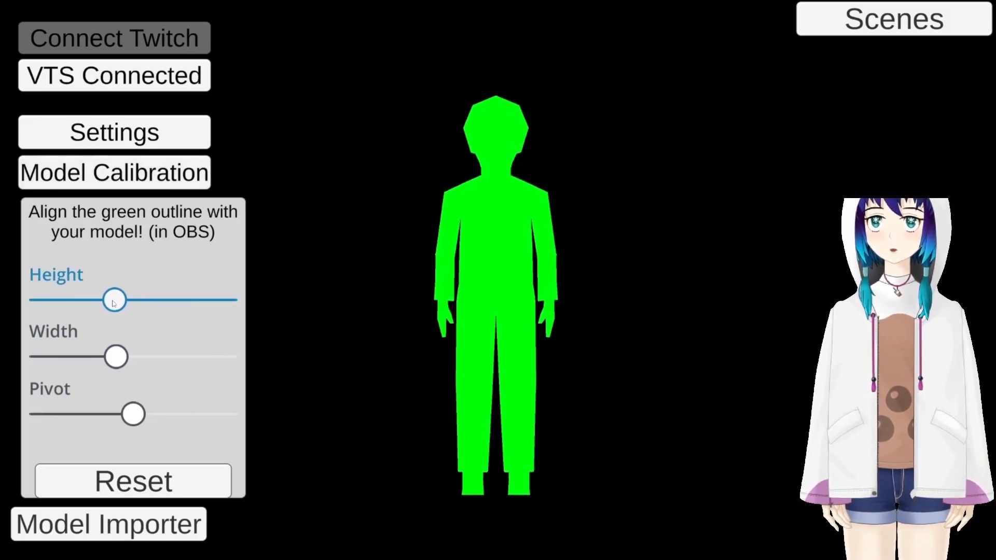
pyautogui.moveTo(114, 300); pyautogui.dragTo(120, 300)
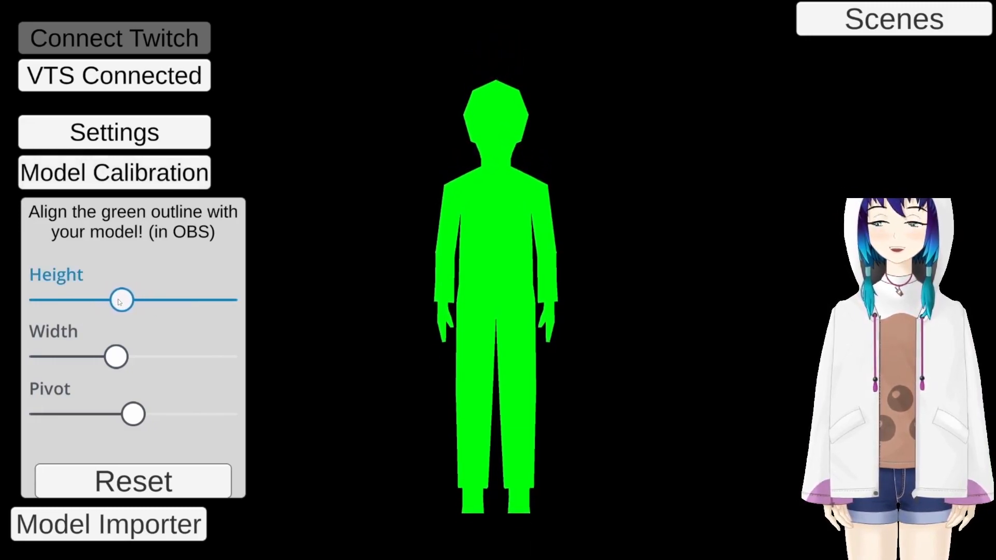
pyautogui.moveTo(121, 300); pyautogui.dragTo(127, 300)
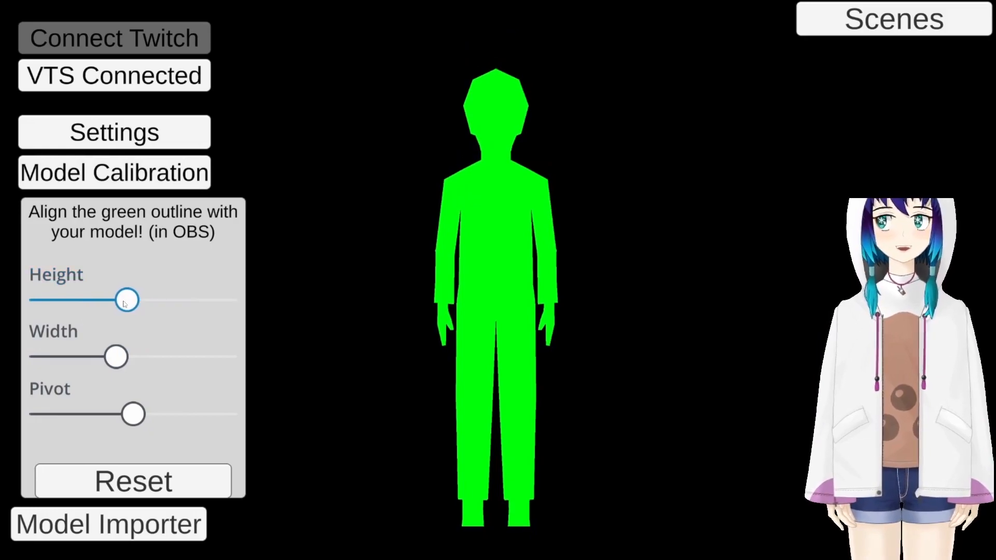
pyautogui.moveTo(126, 299); pyautogui.dragTo(134, 299)
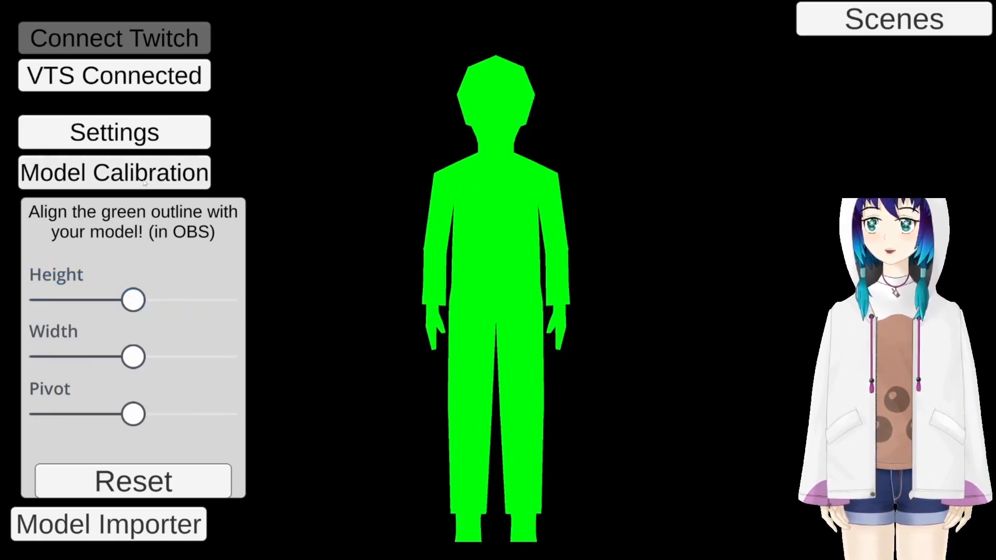
pyautogui.click(114, 172)
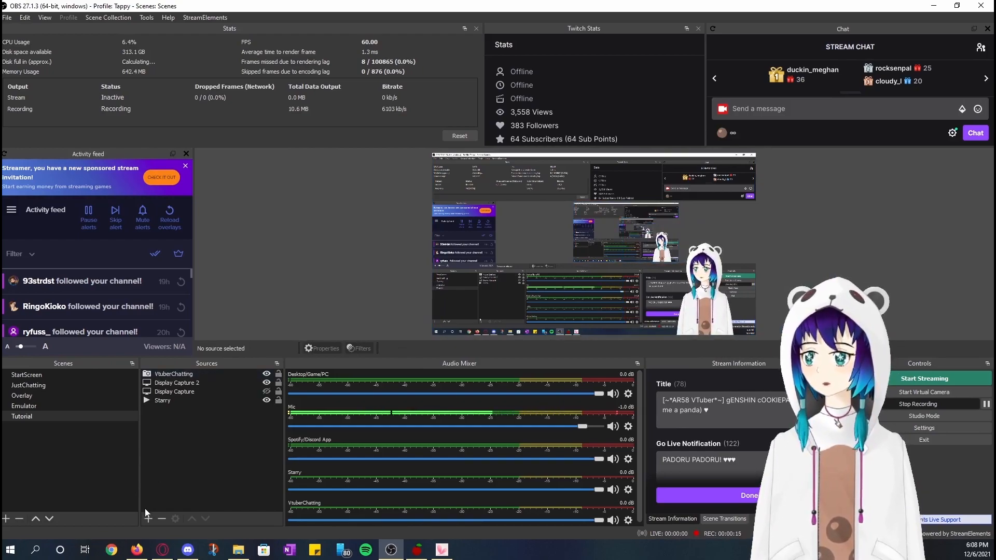
# Step: Add a new Game Capture source named TITS to the OBS scene
pyautogui.click(148, 519)
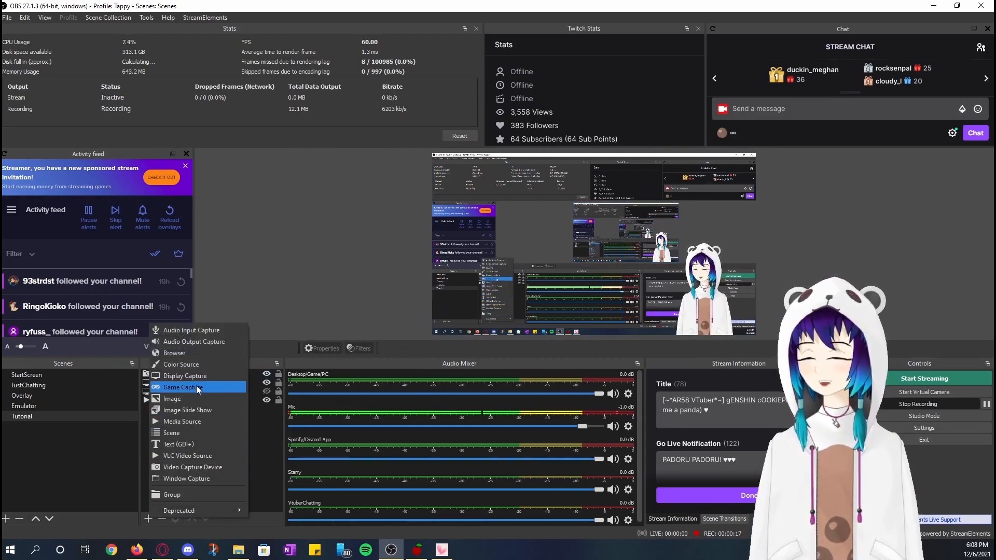
pyautogui.click(183, 387)
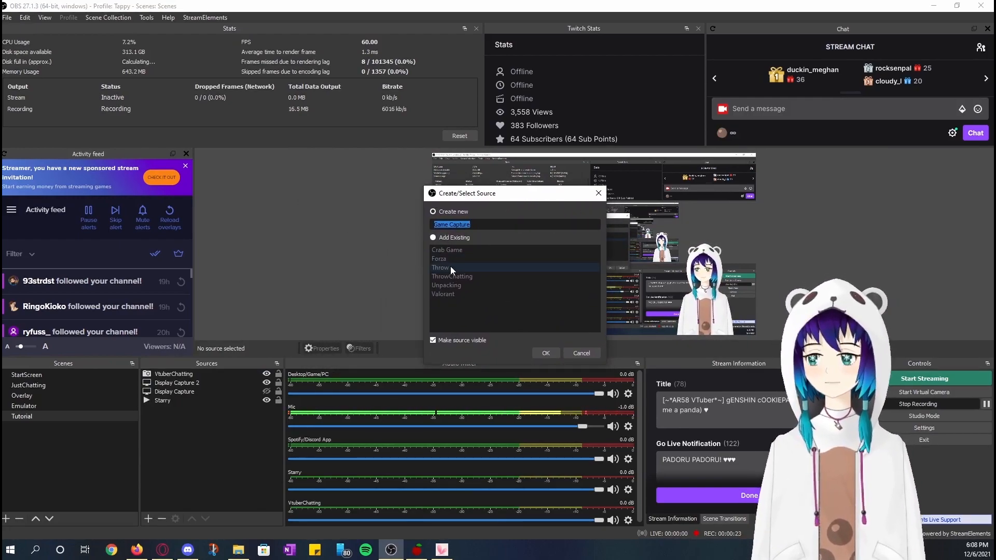
pyautogui.write('TITS')
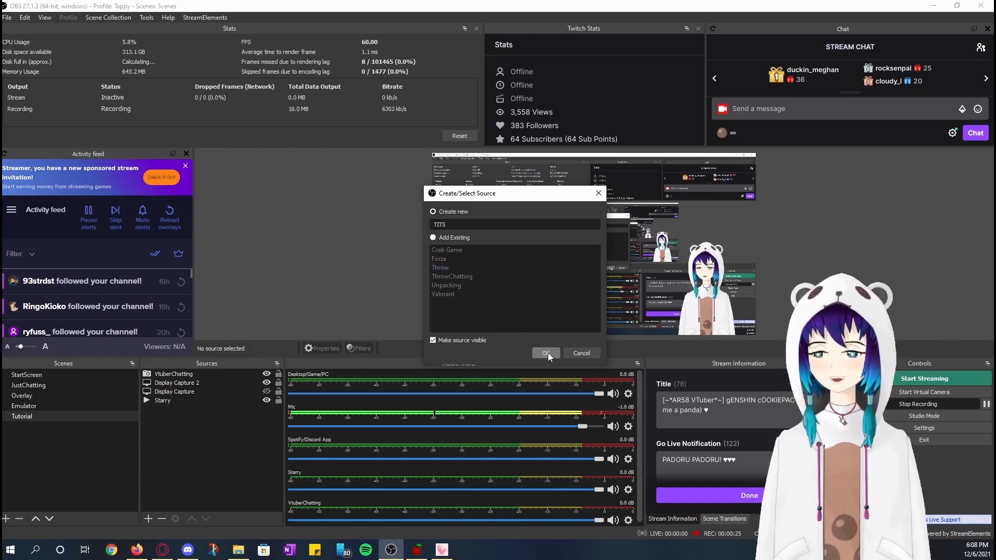
pyautogui.click(544, 353)
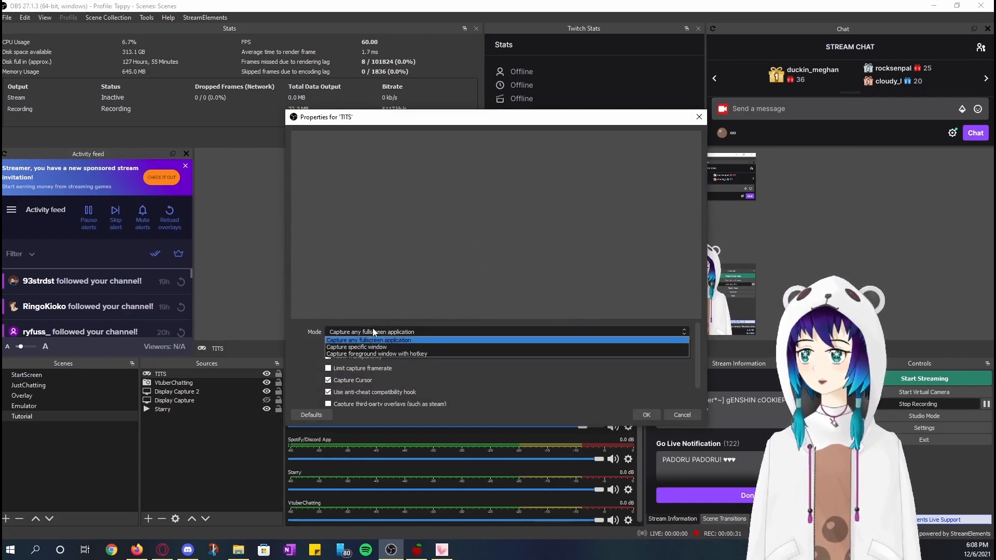
pyautogui.moveTo(374, 348)
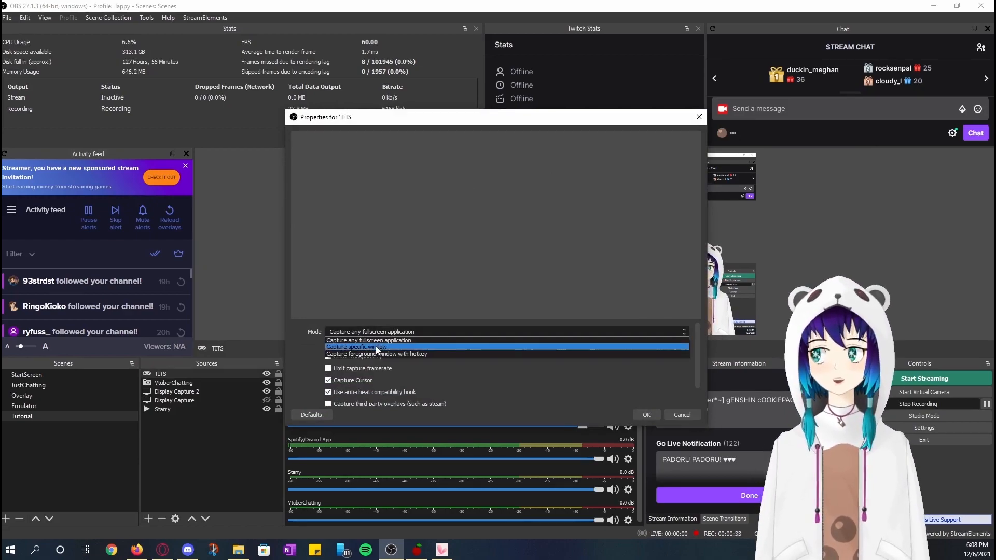
# Step: Set the source to capture the T.I.T.S. window with Allow Transparency enabled
pyautogui.click(356, 346)
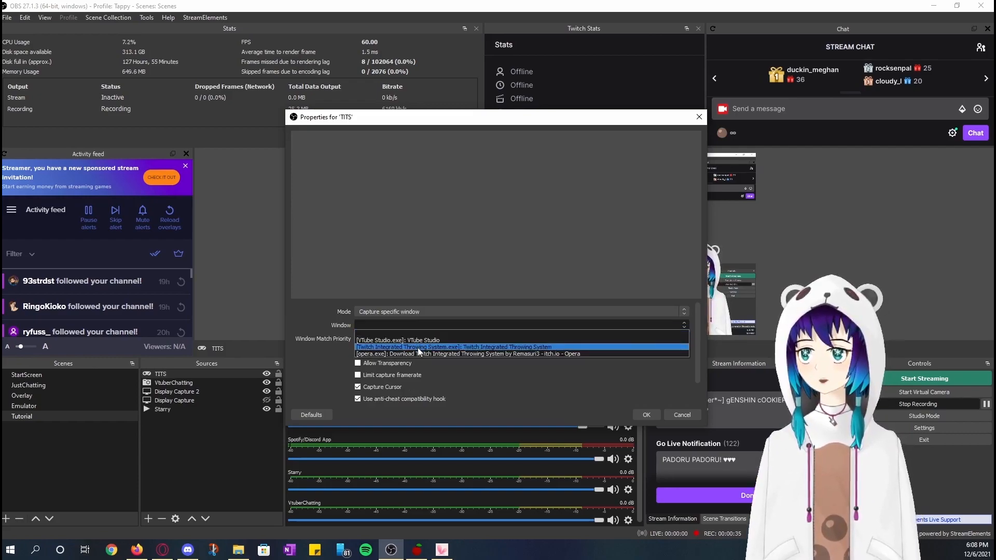
pyautogui.click(456, 347)
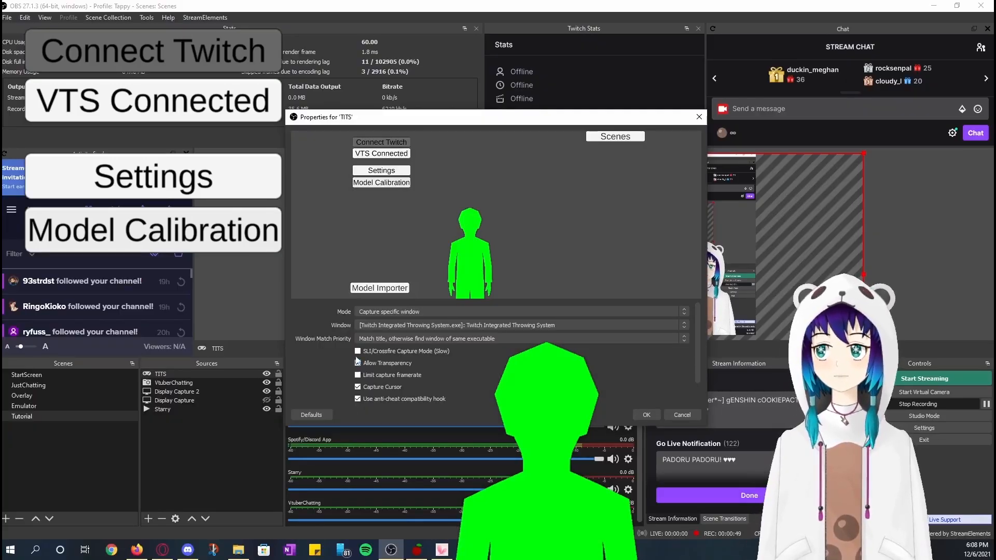
pyautogui.click(358, 364)
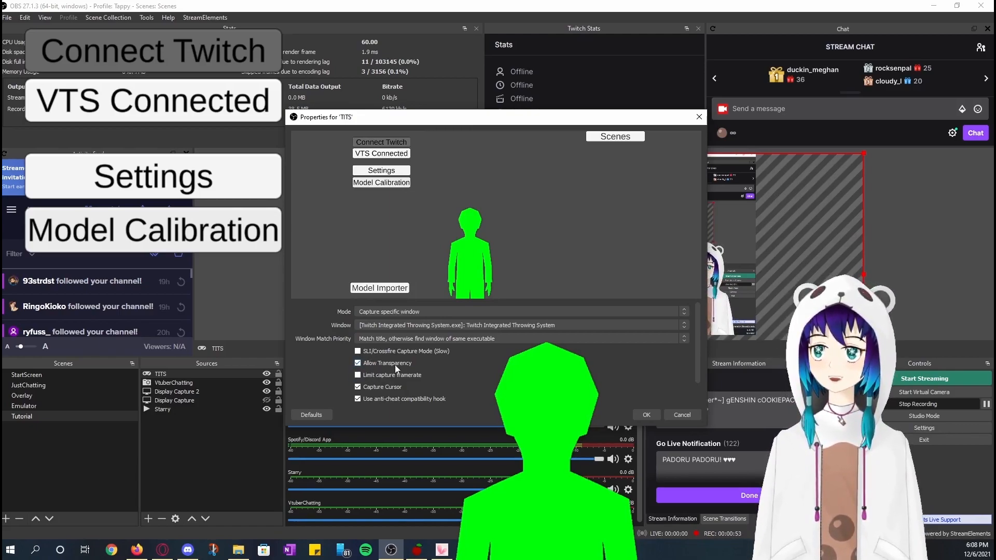
pyautogui.moveTo(488, 252)
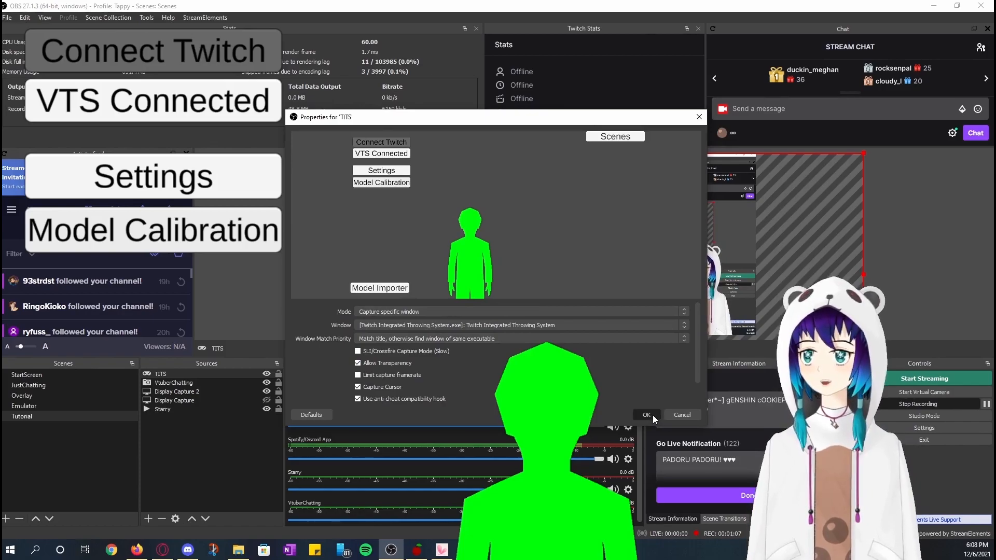
pyautogui.click(646, 415)
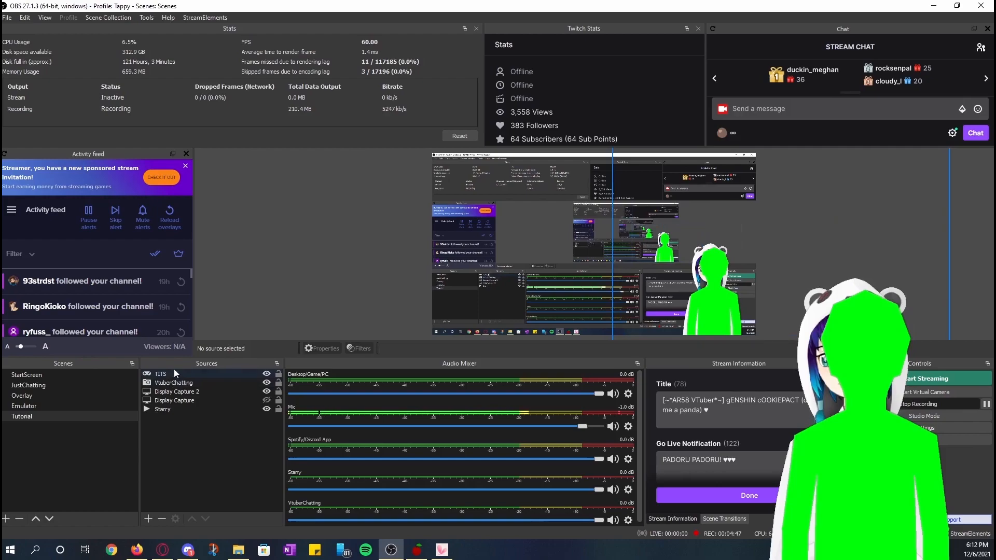
# Step: Add a Chroma Key filter with the default name to the TITS source
pyautogui.click(161, 374)
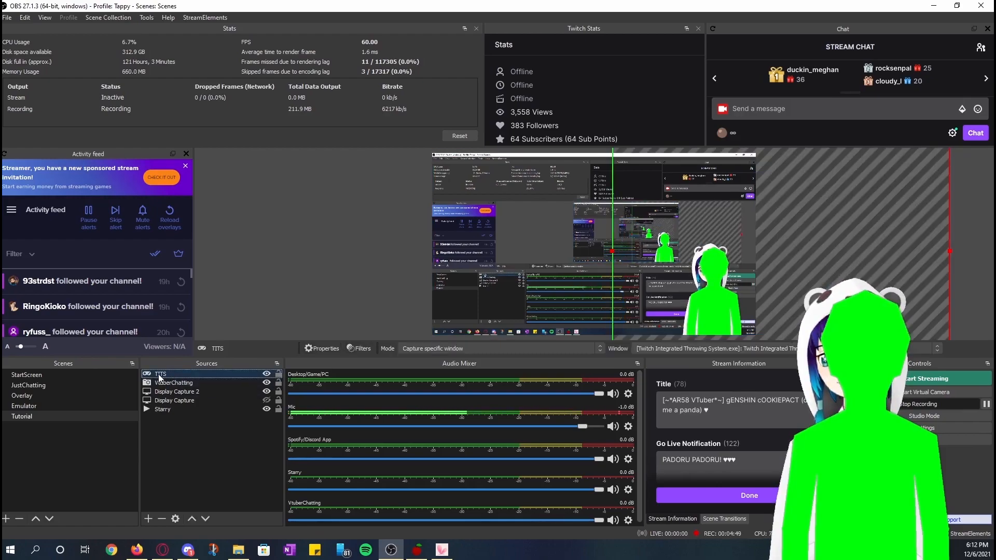
pyautogui.rightClick(160, 374)
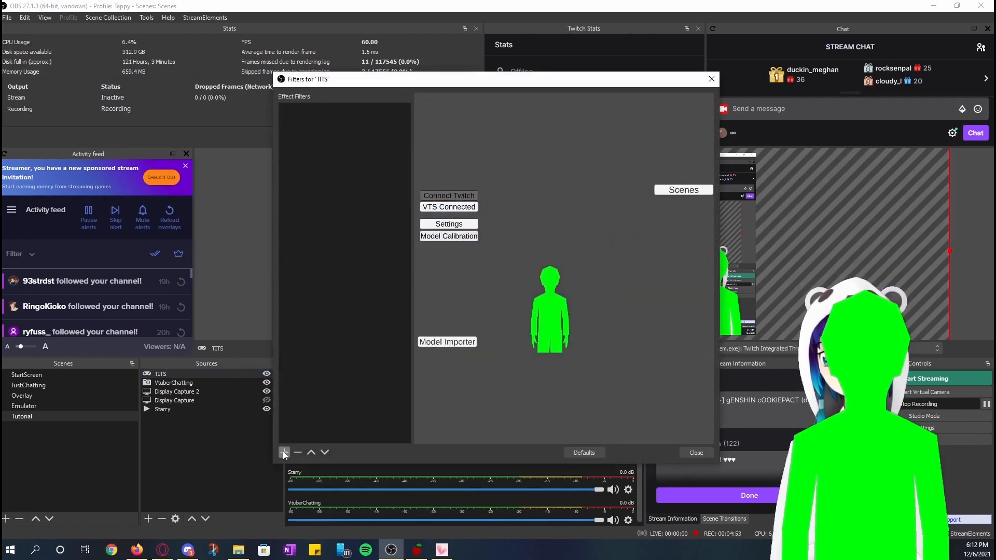
pyautogui.click(285, 453)
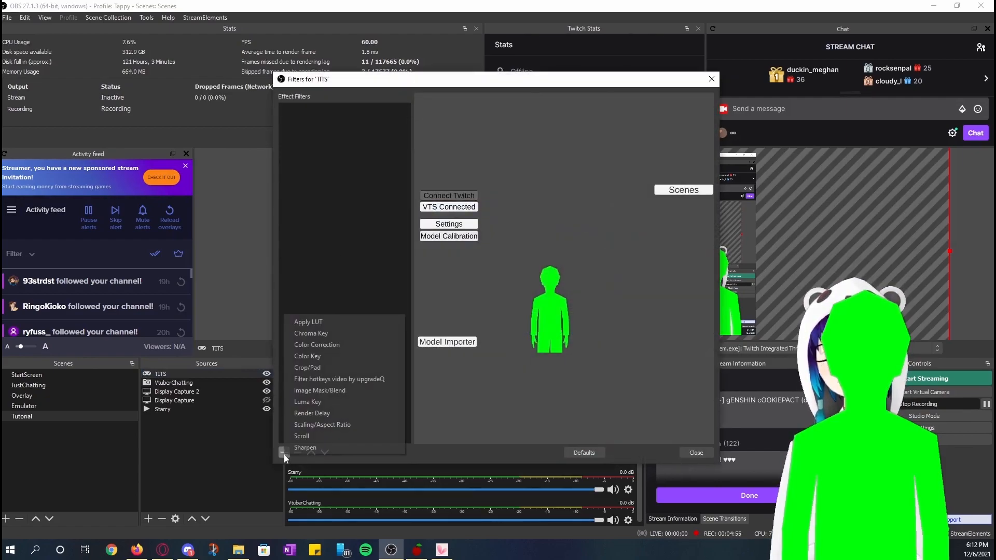
pyautogui.click(310, 333)
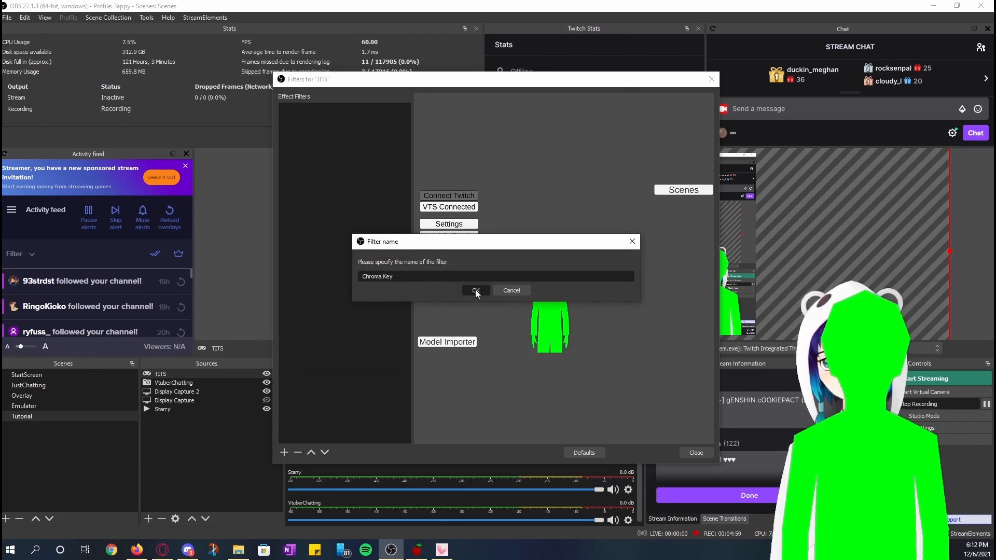
pyautogui.click(475, 291)
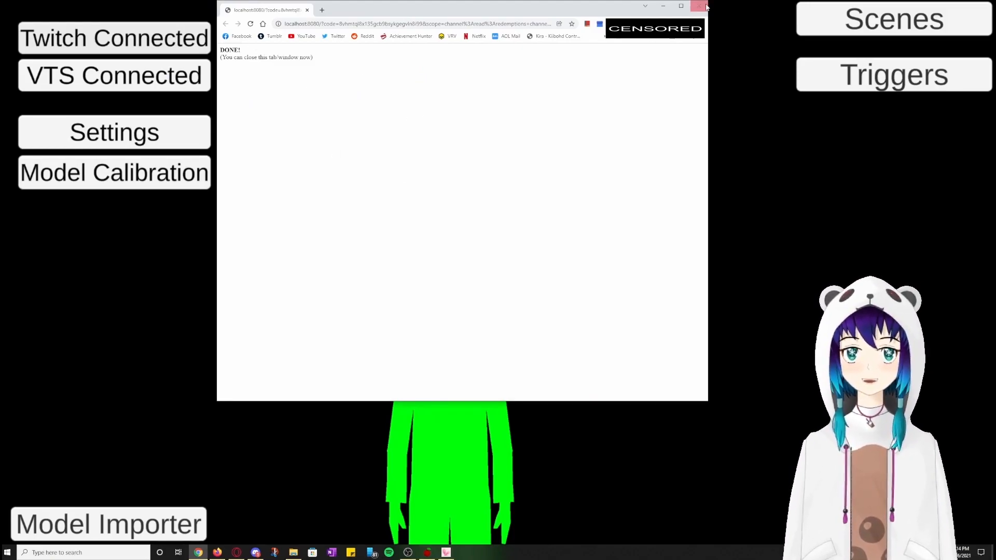
# Step: Close the finished Twitch authorization browser window
pyautogui.click(698, 6)
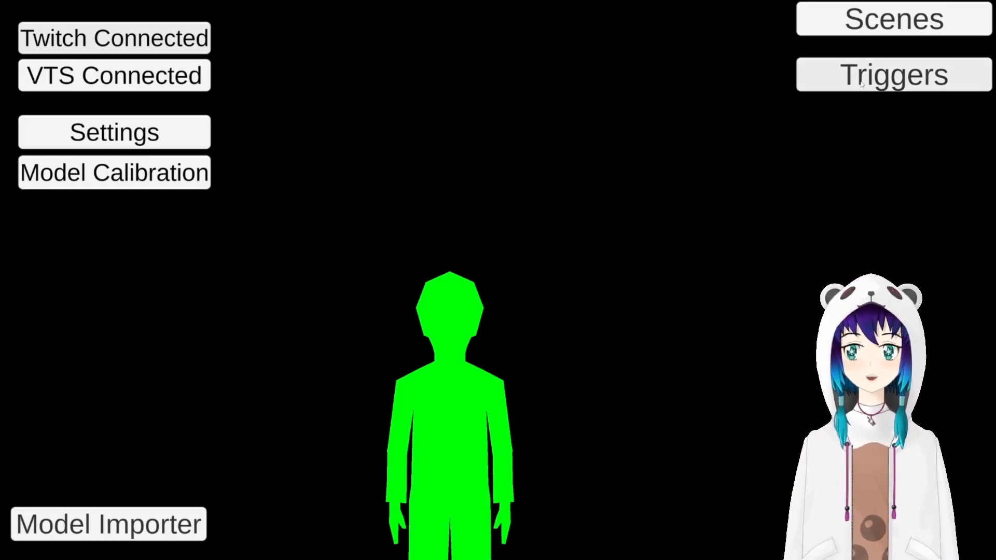
# Step: Set the last trigger in the Triggers list to the Chat Message type
pyautogui.click(892, 74)
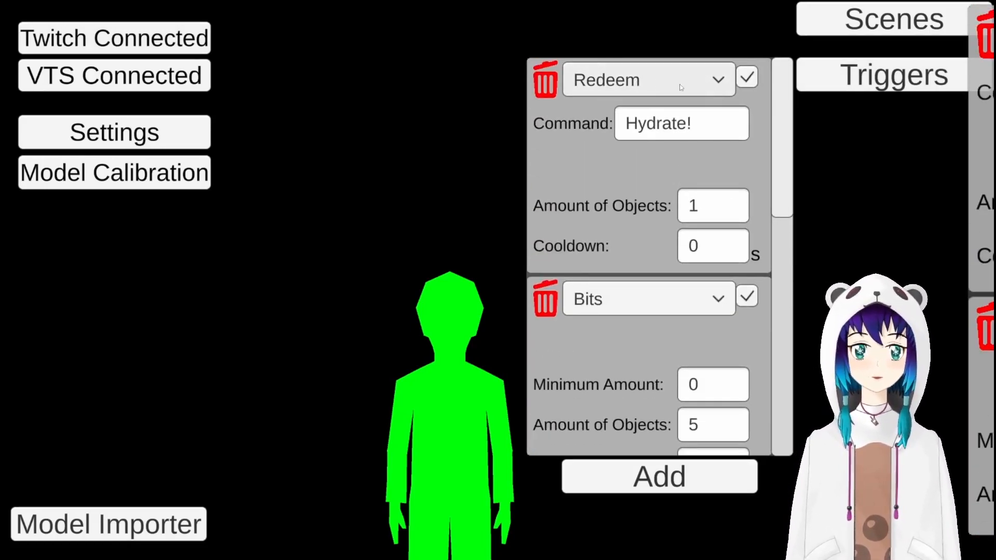
pyautogui.scroll(-3)
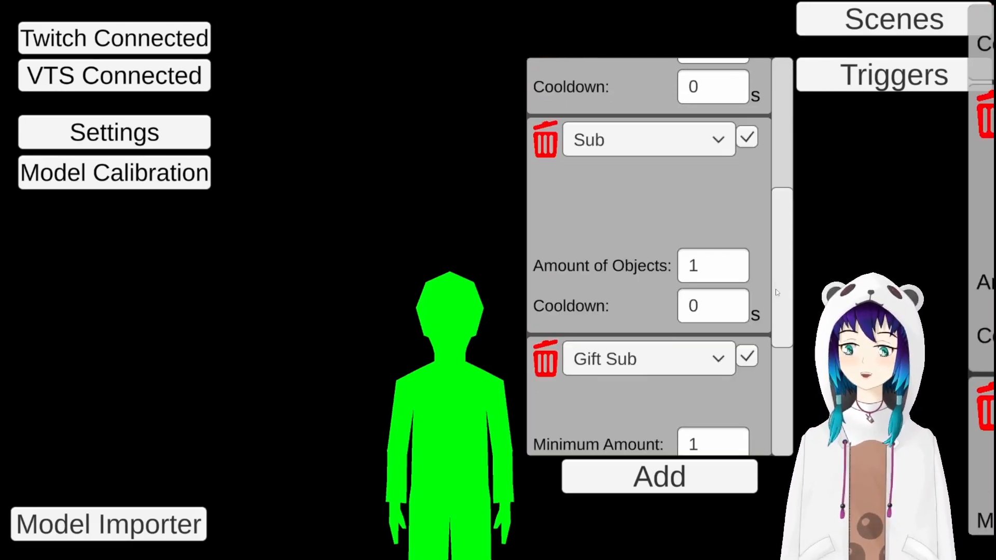
pyautogui.scroll(-3)
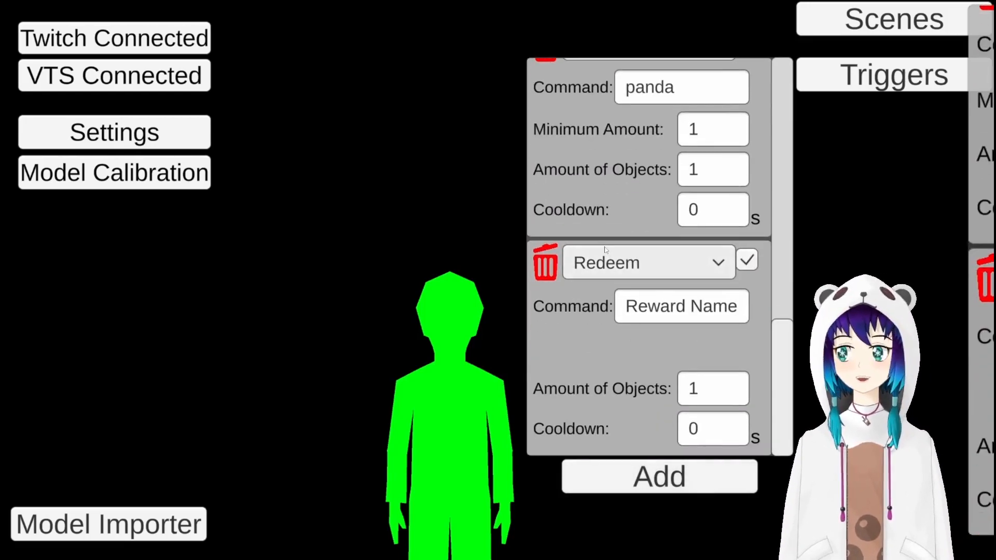
pyautogui.click(648, 262)
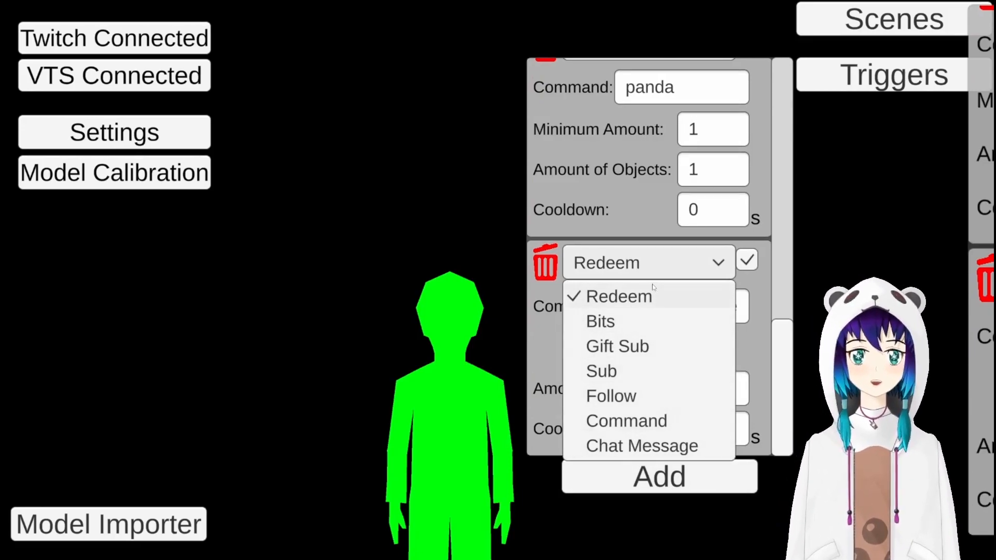
pyautogui.click(641, 445)
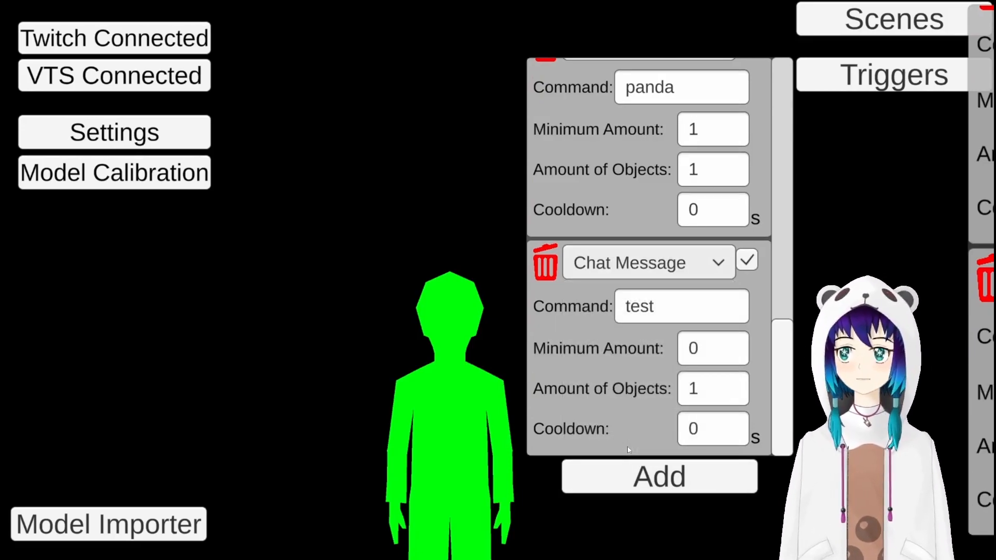
# Step: Replace the trigger's command word test with primogem and close the Triggers list
pyautogui.doubleClick(638, 306)
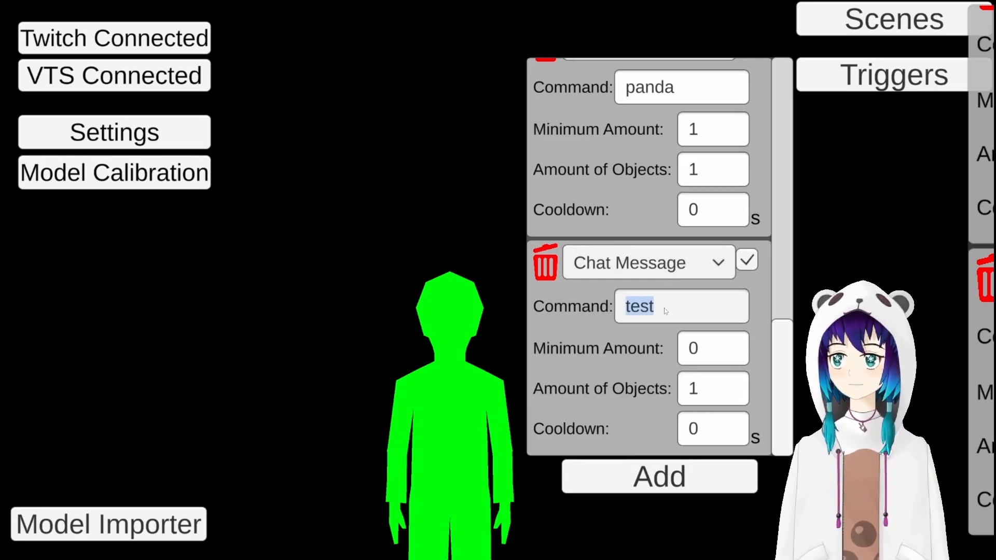
pyautogui.write('primogem')
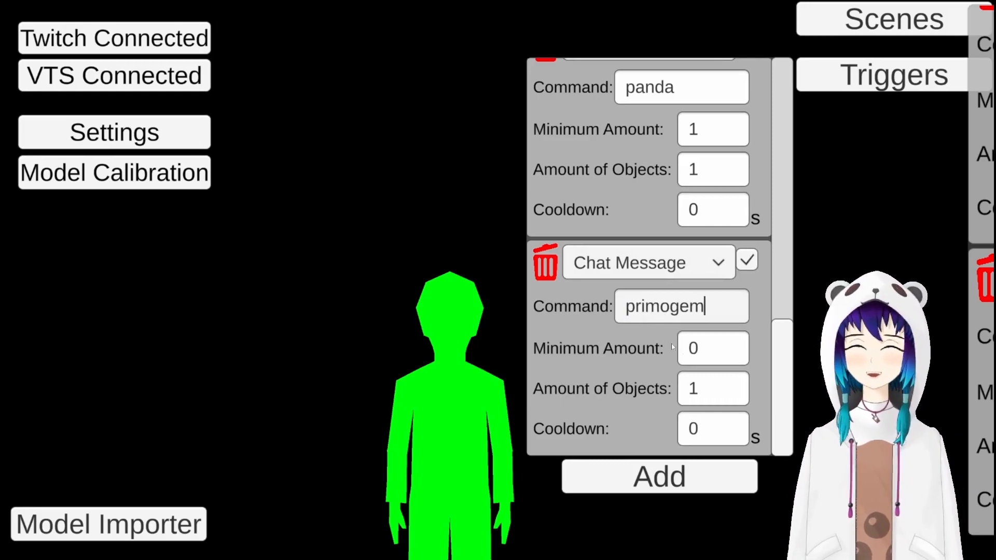
pyautogui.click(712, 348)
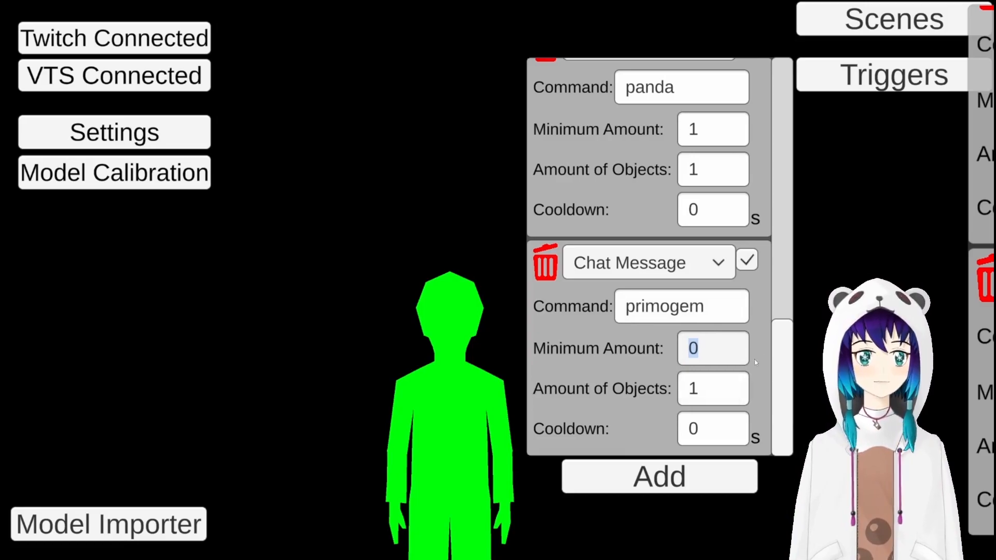
pyautogui.click(712, 388)
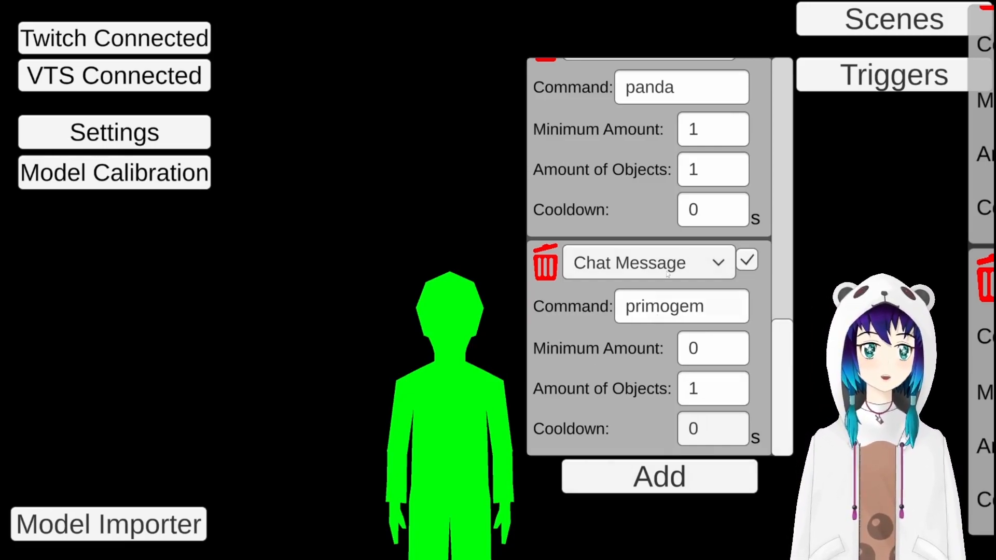
pyautogui.click(893, 74)
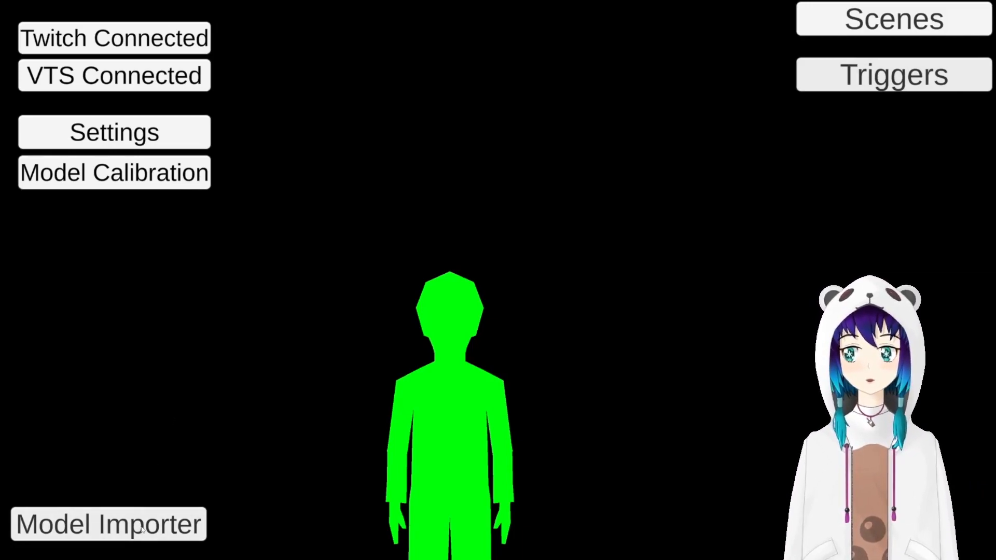
# Step: View the imported items in Model Importer, return home and fire a test throw
pyautogui.click(108, 524)
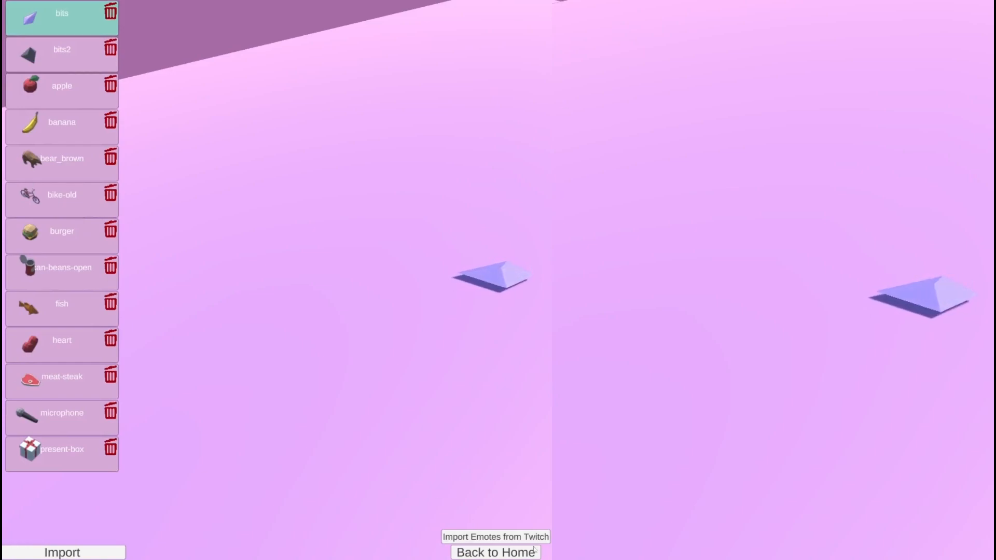
pyautogui.click(495, 552)
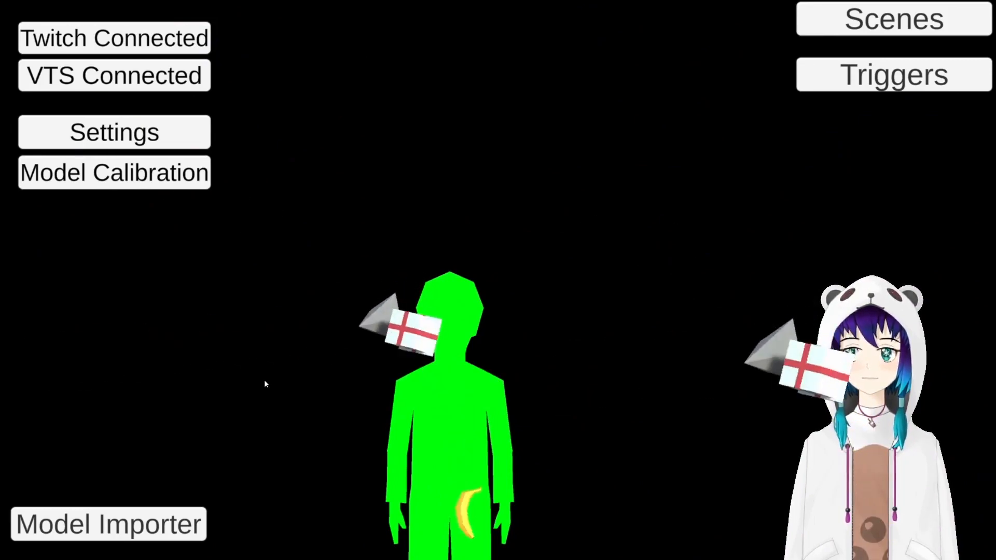
pyautogui.click(108, 524)
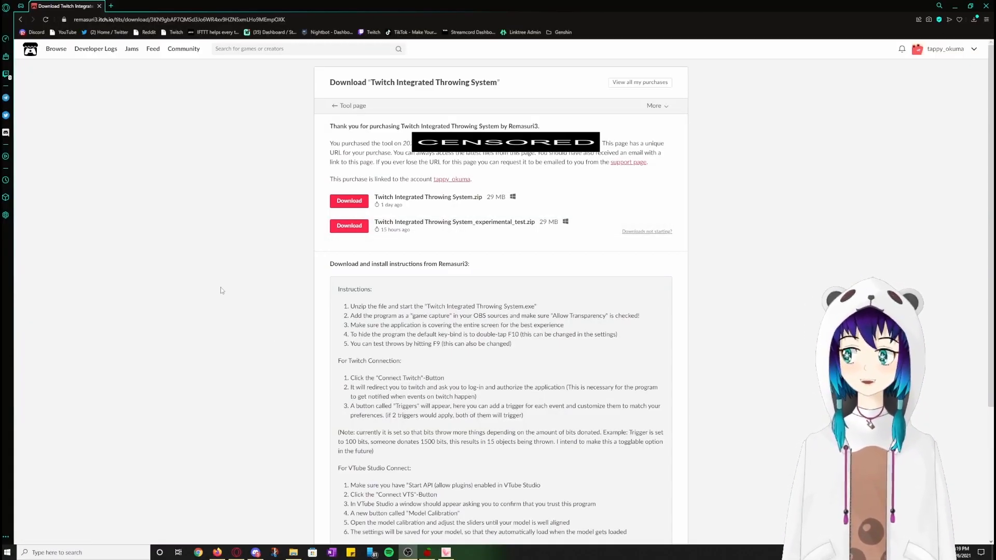
pyautogui.moveTo(210, 323)
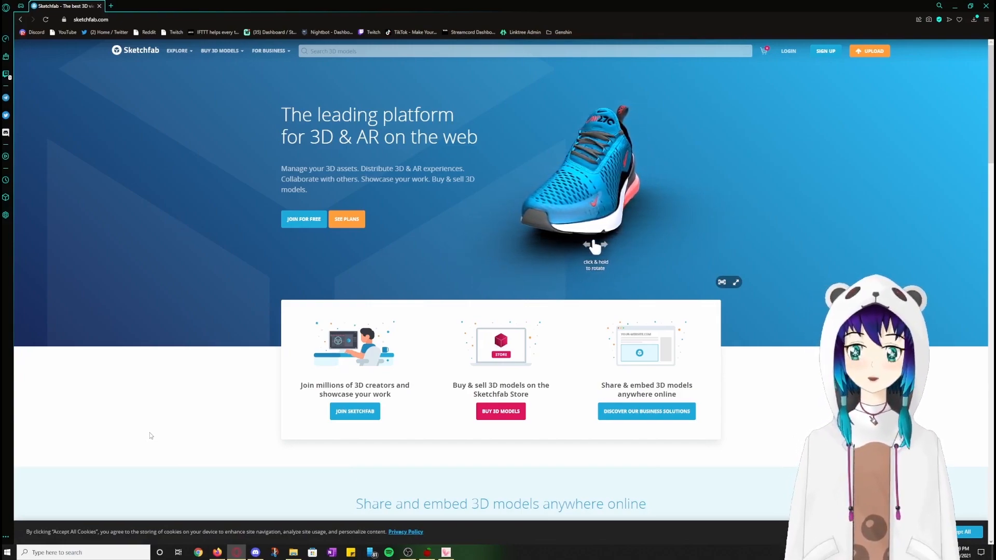
# Step: Search Sketchfab for polar bear and filter to downloadable CC BY, BY-SA and BY-ND models
pyautogui.click(220, 51)
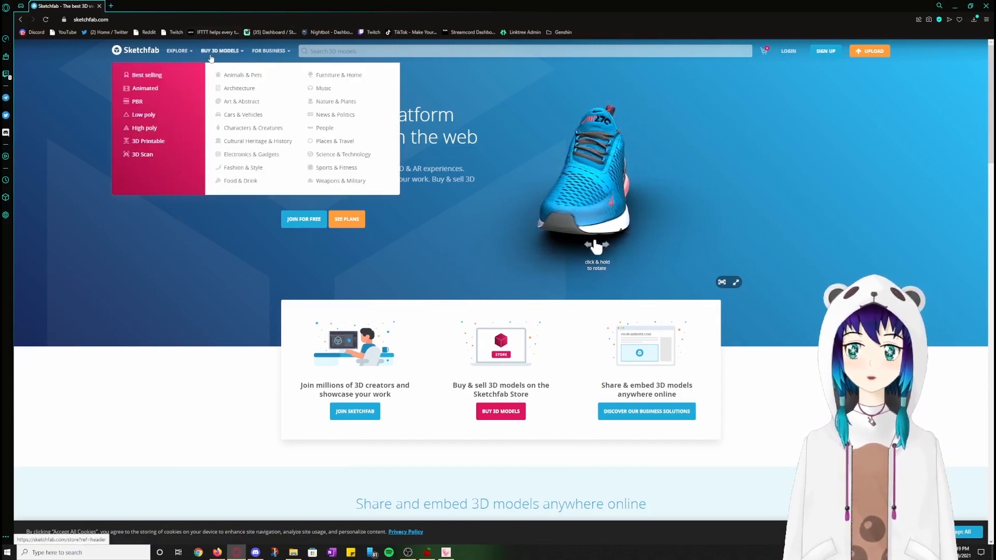
pyautogui.click(178, 51)
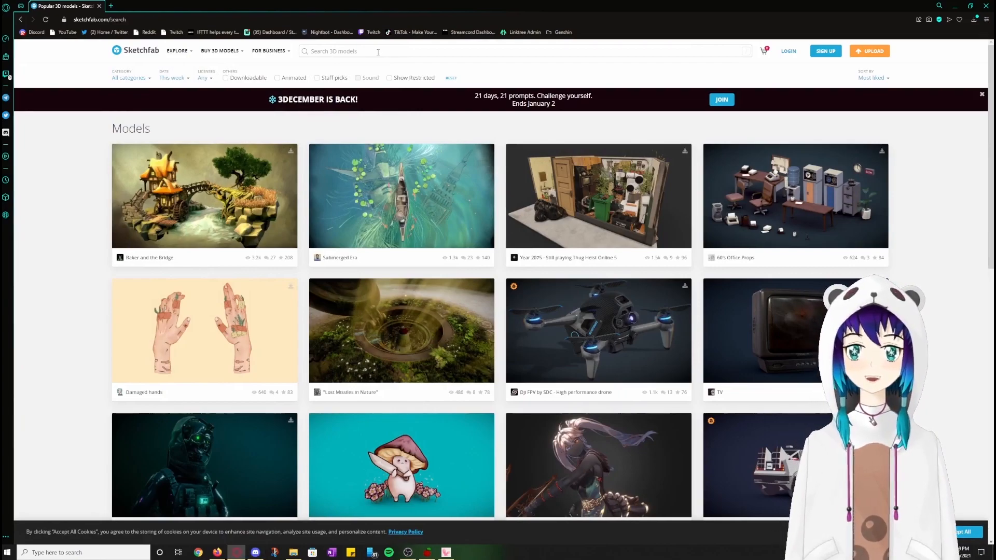
pyautogui.write('polar bear')
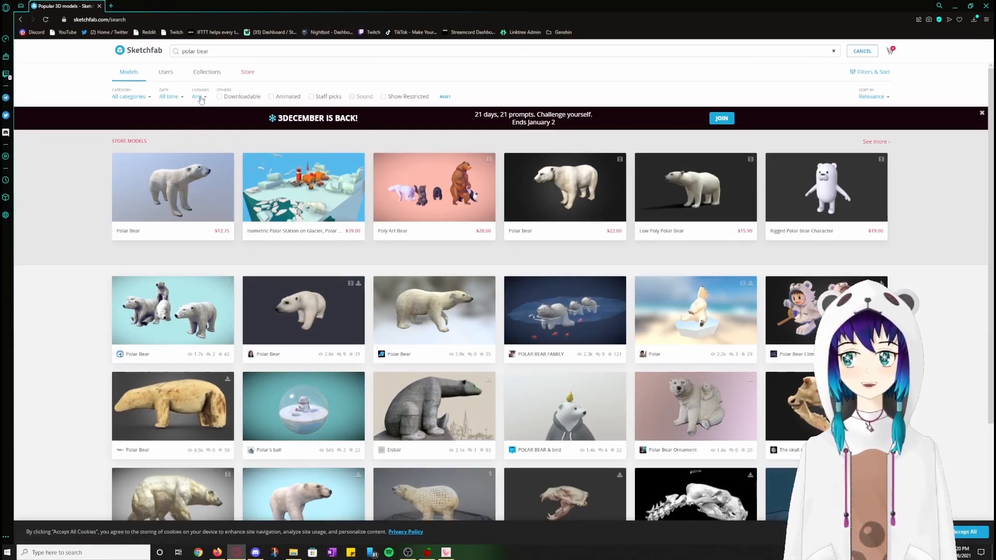
pyautogui.click(200, 96)
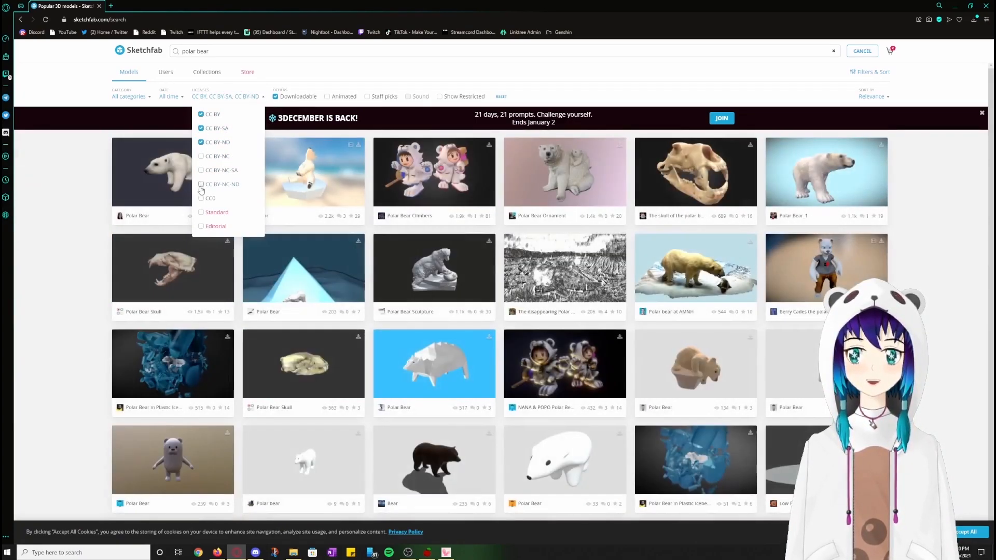
pyautogui.click(202, 198)
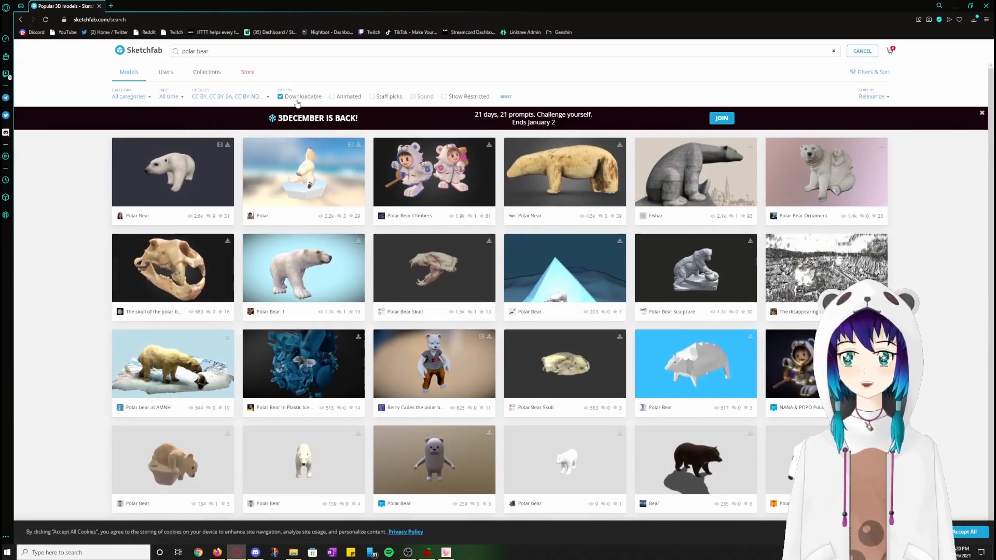
pyautogui.moveTo(324, 212)
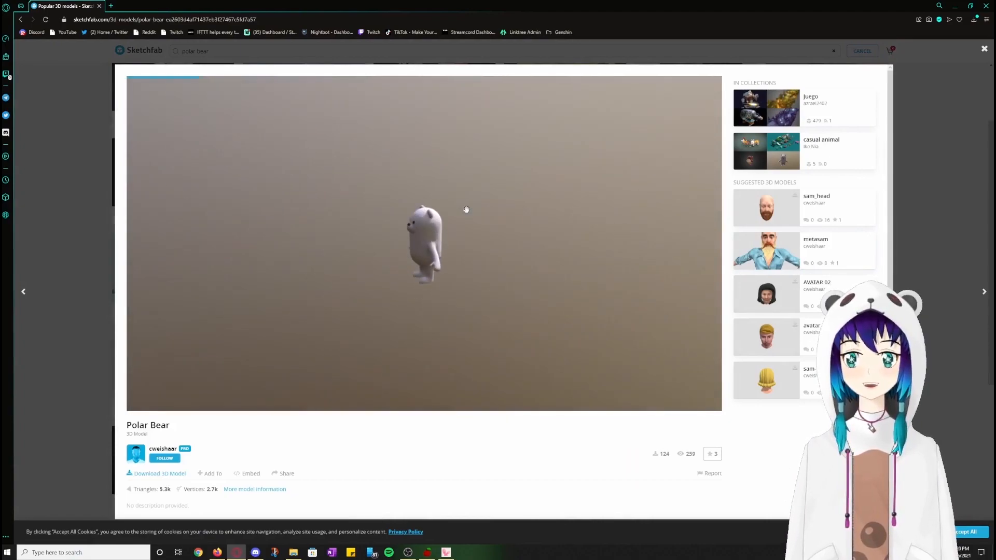
# Step: Check the Polar Bear's CC Attribution licence details, then bring up its download options
pyautogui.scroll(-3)
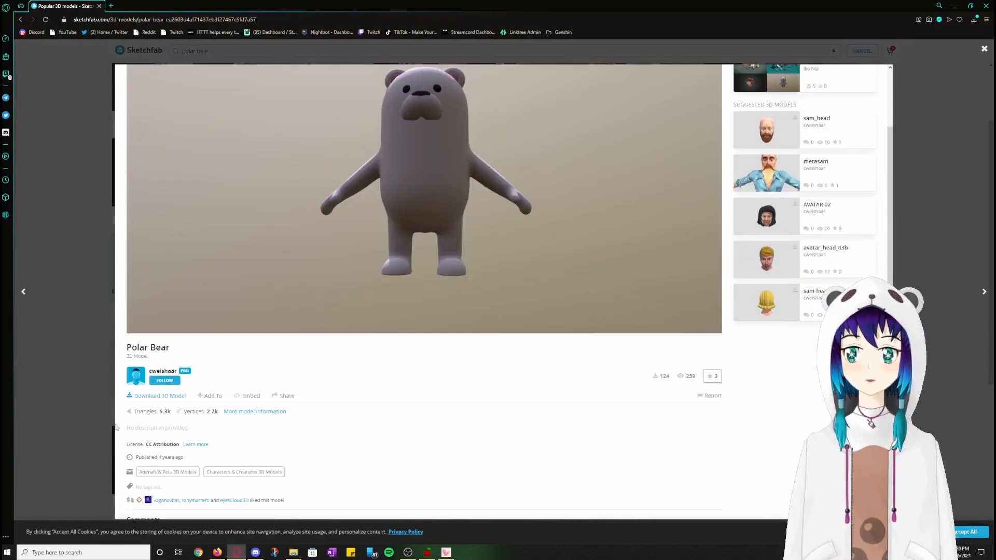
pyautogui.moveTo(163, 445)
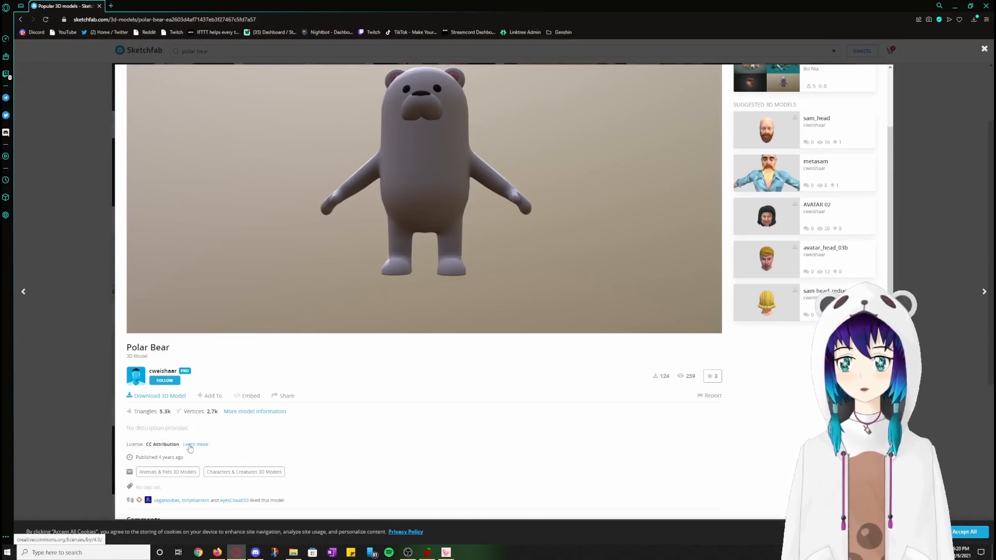
pyautogui.click(196, 444)
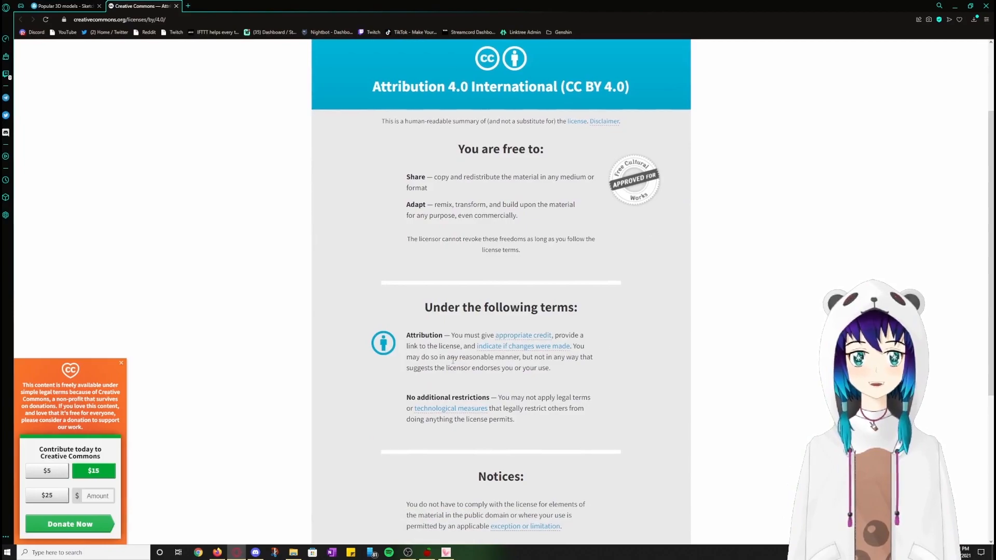
pyautogui.moveTo(664, 391)
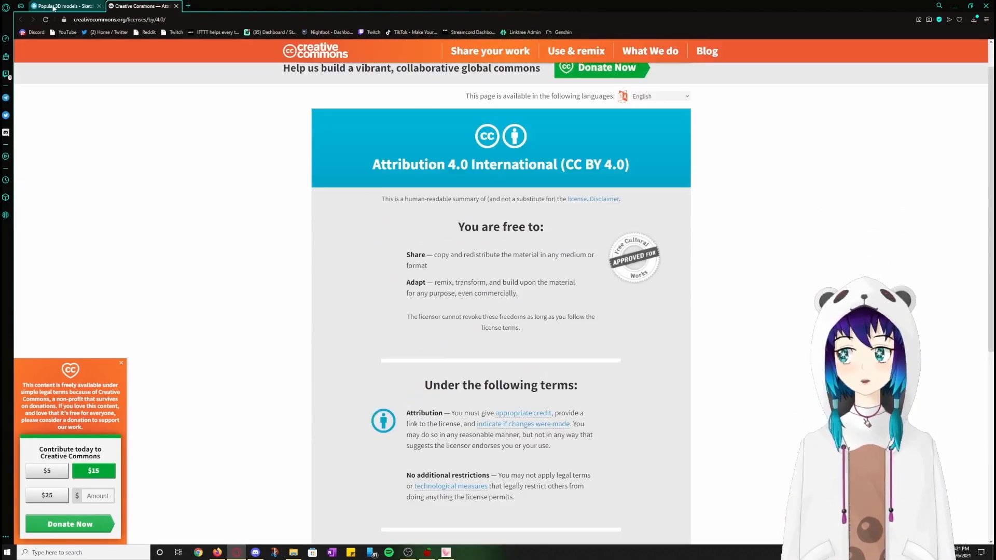
pyautogui.click(61, 7)
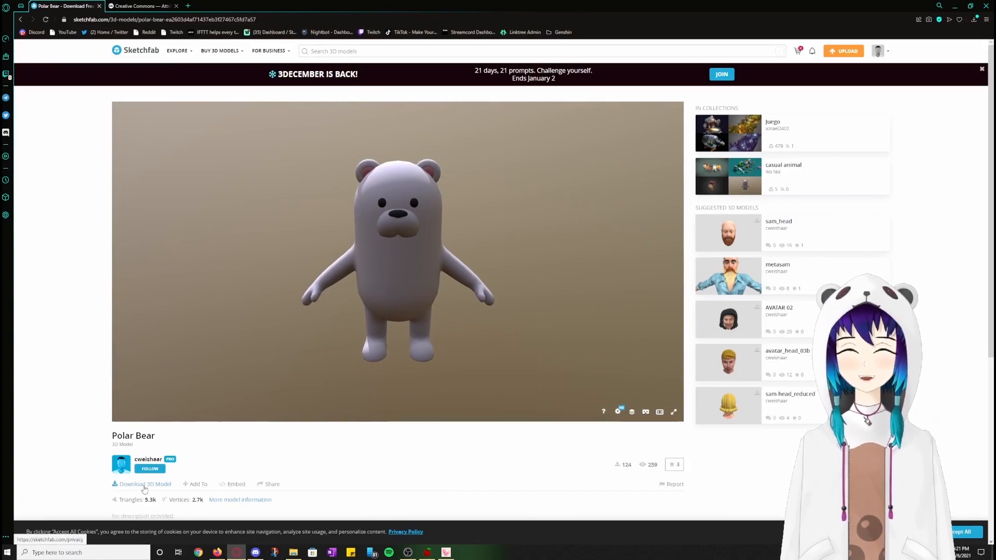
pyautogui.click(146, 485)
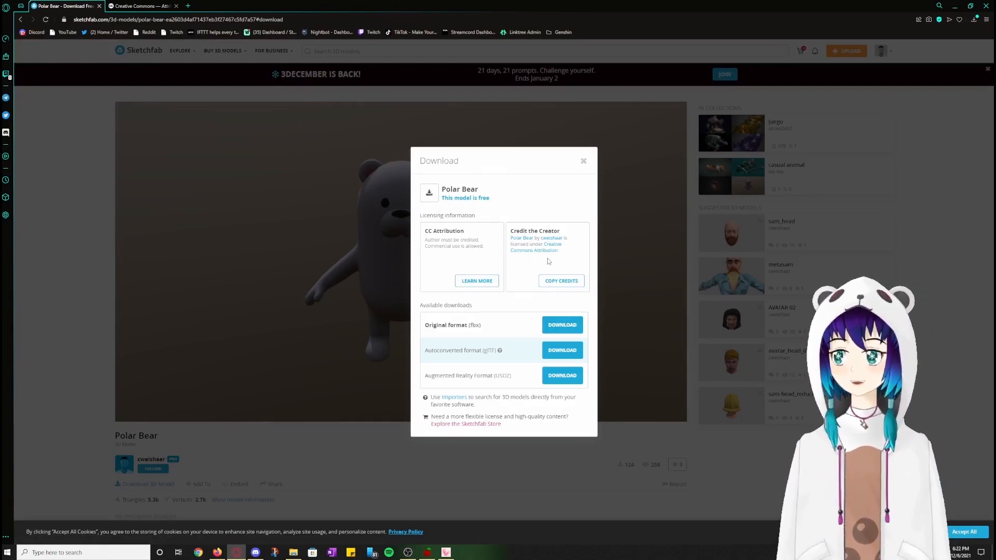
# Step: Copy the Polar Bear creator credit, paste it via Notepad for attribution, and return to the download page
pyautogui.click(560, 281)
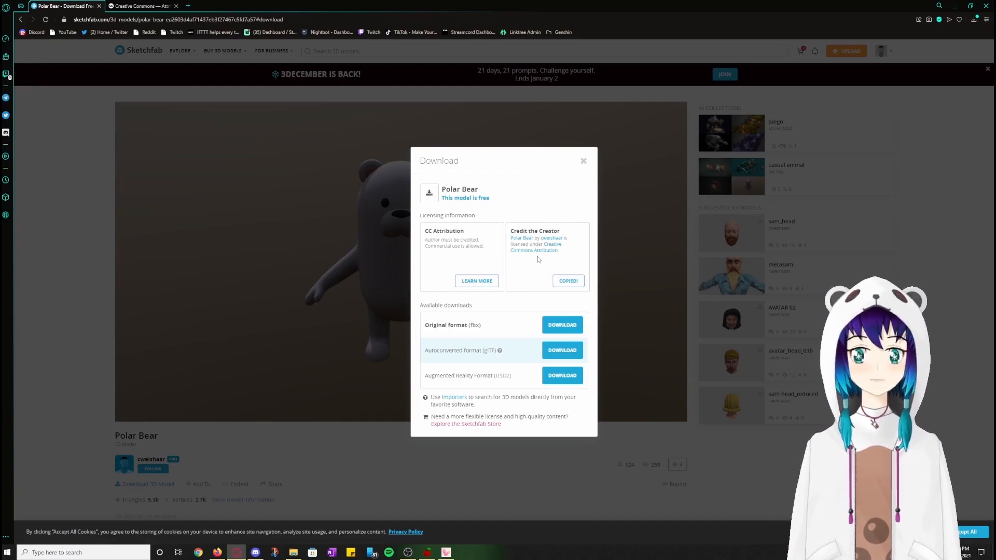
pyautogui.write('notep')
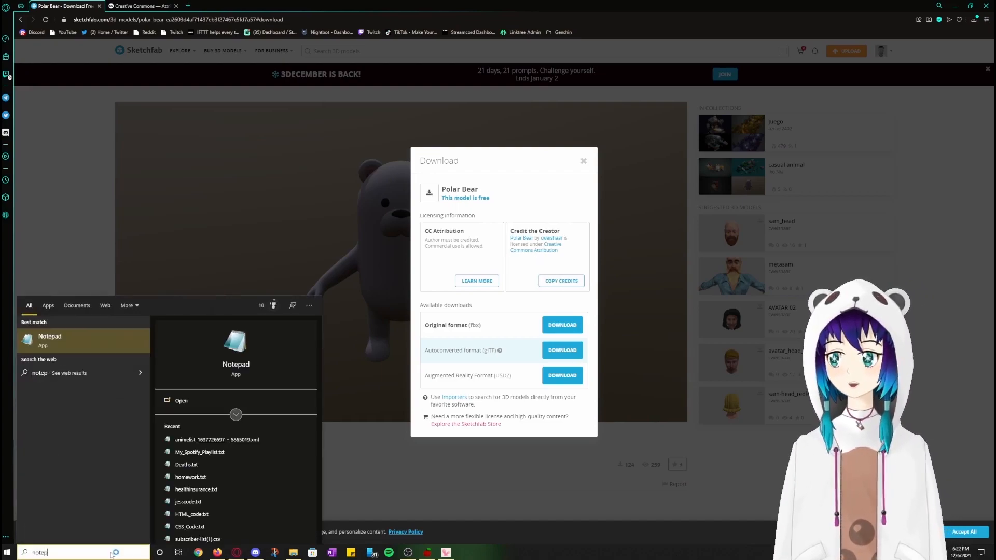
pyautogui.click(50, 340)
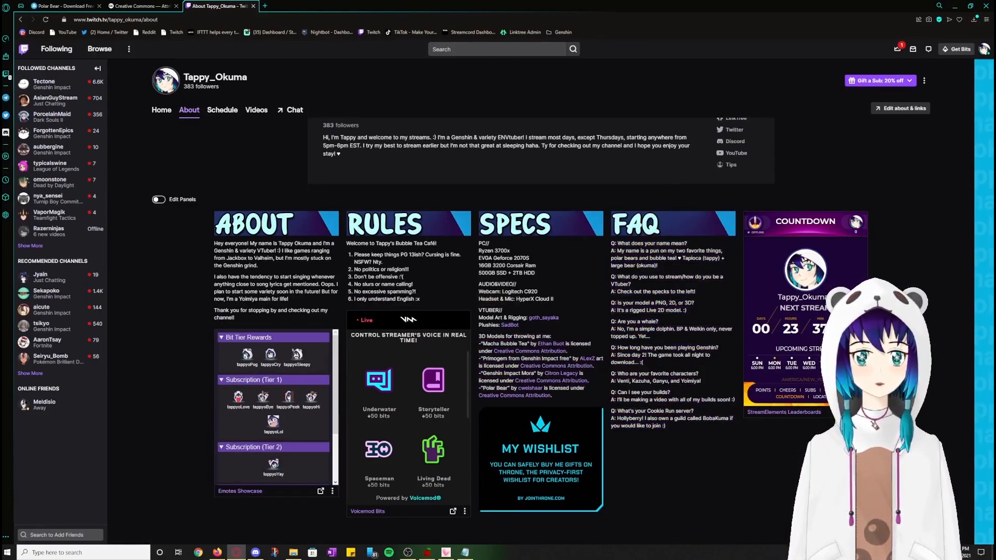
pyautogui.moveTo(515, 395)
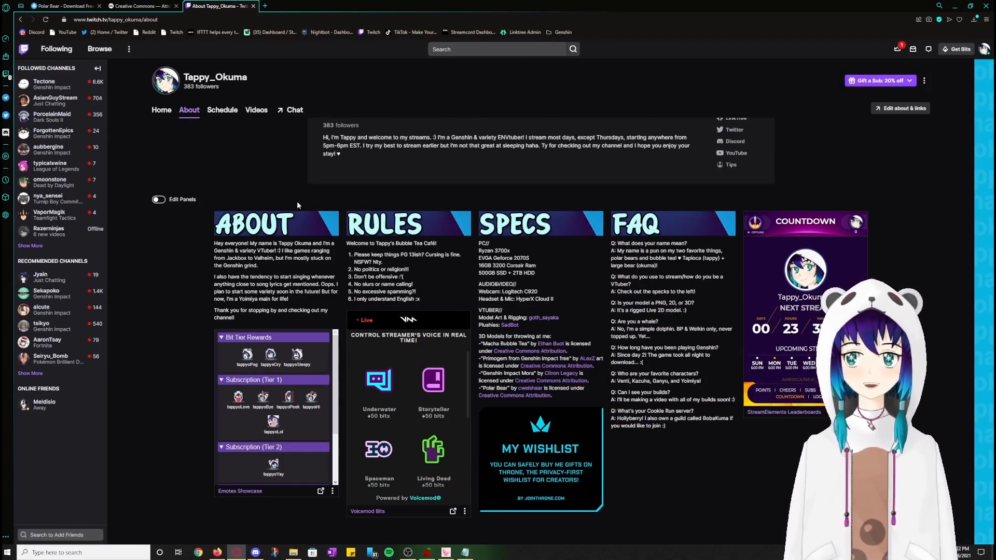
pyautogui.click(64, 6)
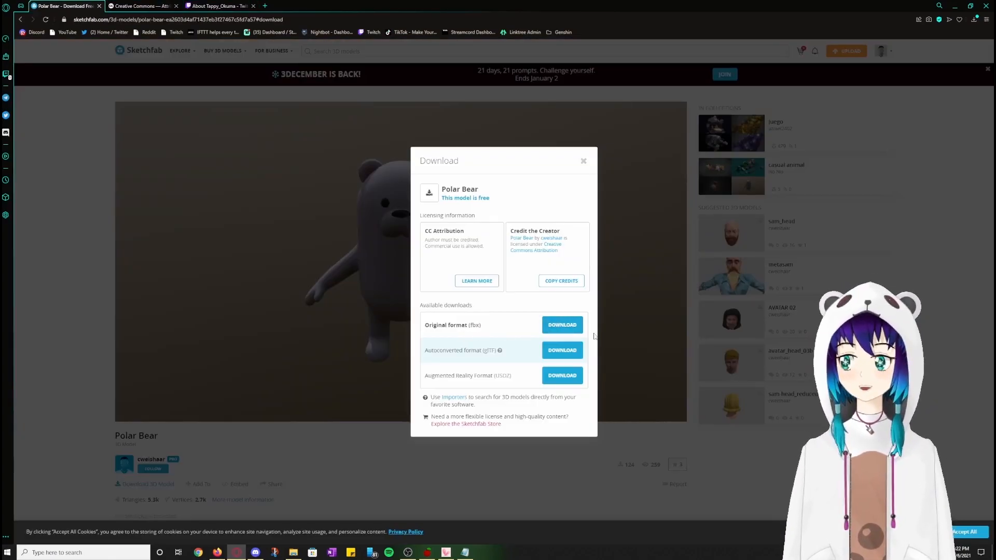
pyautogui.click(562, 324)
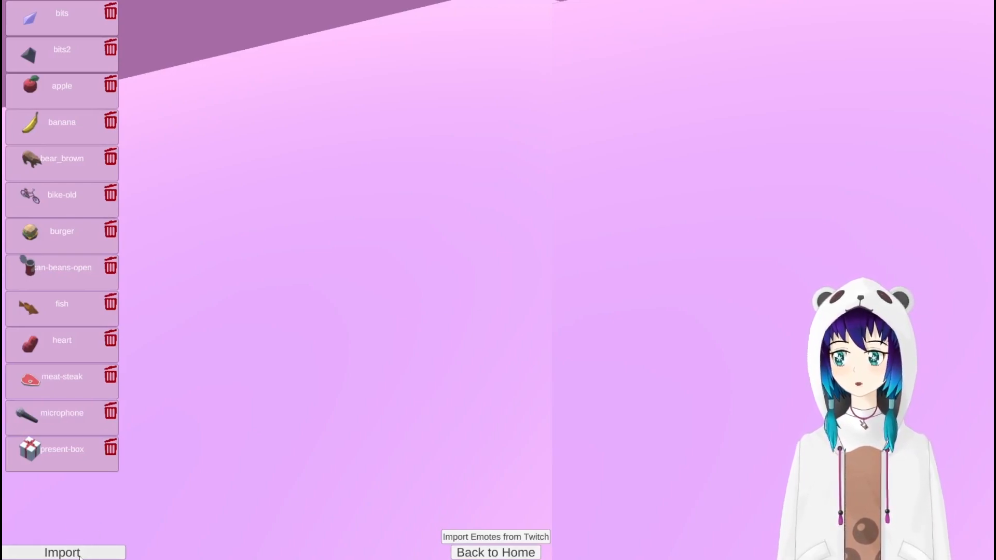
# Step: Import the polar-bear.zip archive as a new throwable model
pyautogui.click(61, 551)
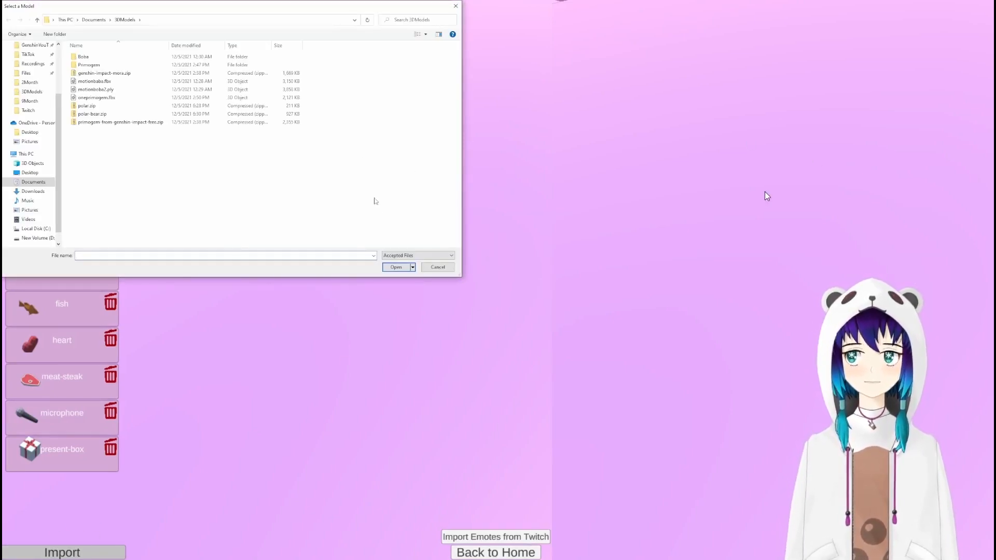
pyautogui.click(419, 255)
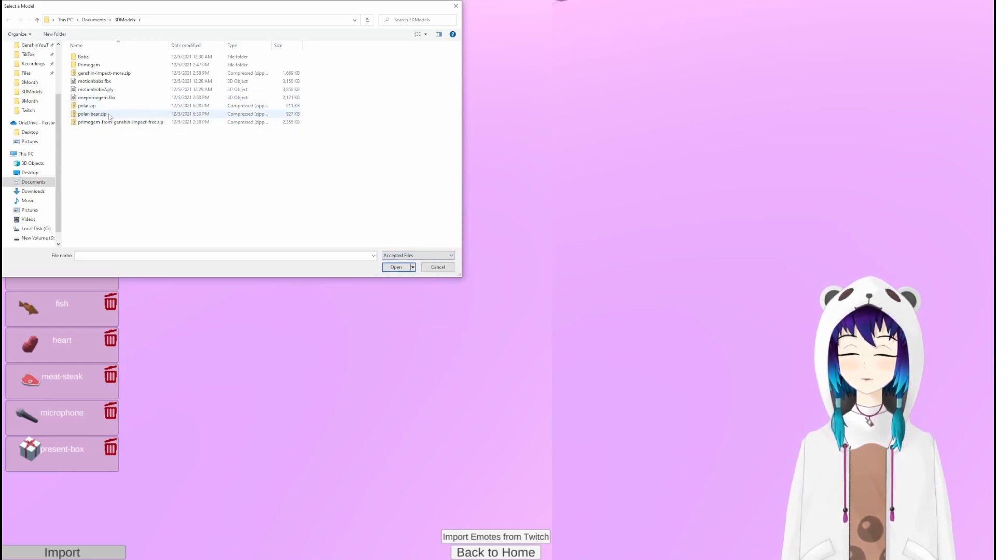
pyautogui.click(92, 114)
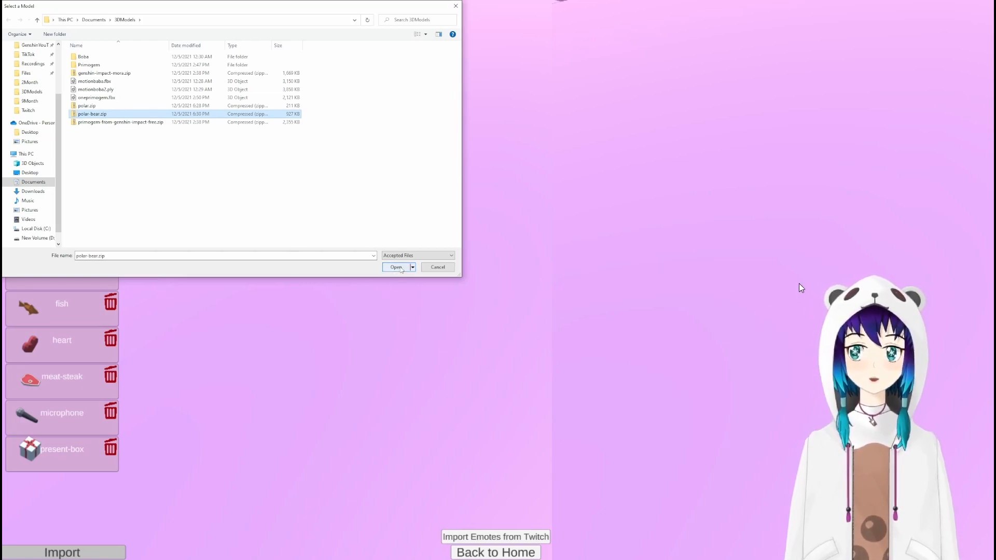
pyautogui.click(395, 267)
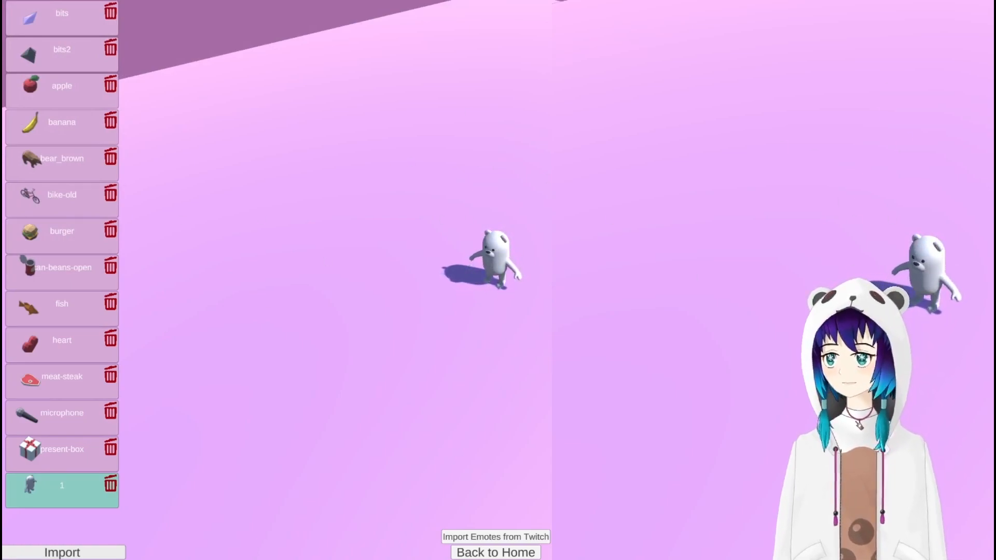
# Step: Import the polar.zip archive as another throwable model
pyautogui.click(62, 552)
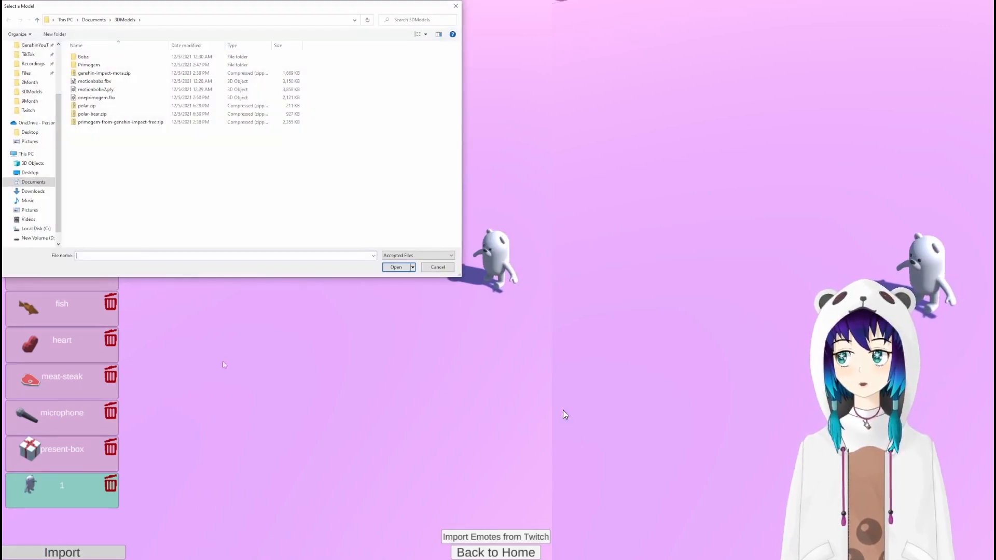
pyautogui.click(88, 105)
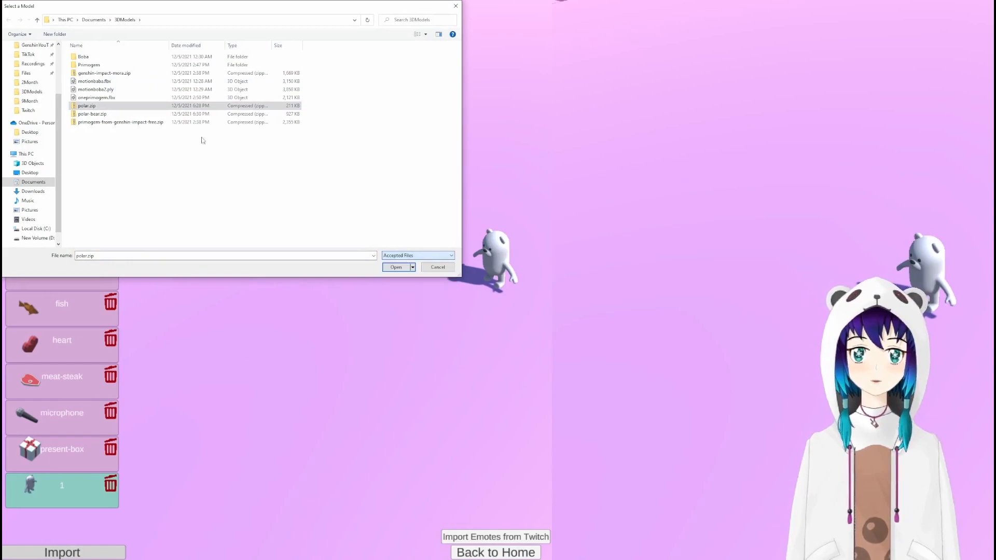
pyautogui.click(395, 267)
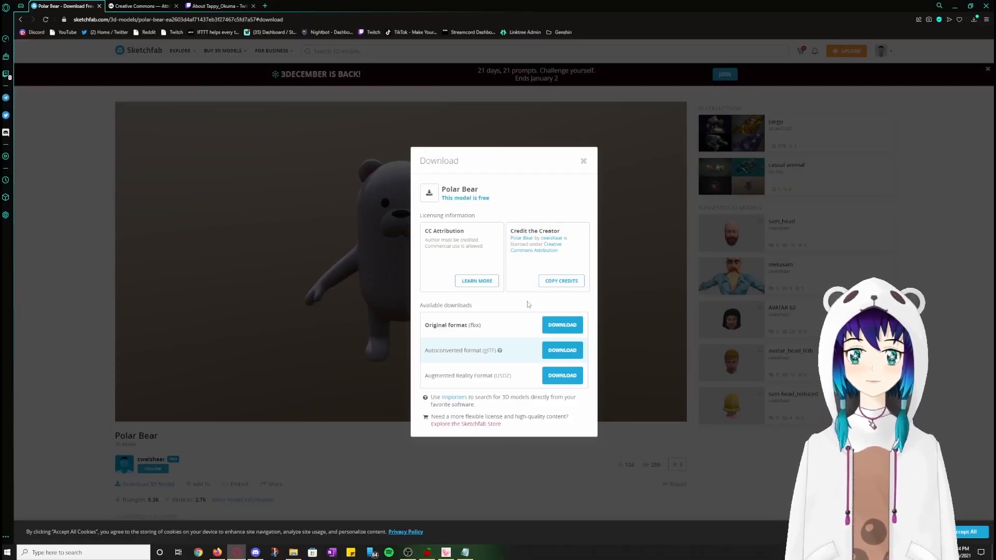
pyautogui.moveTo(539, 284)
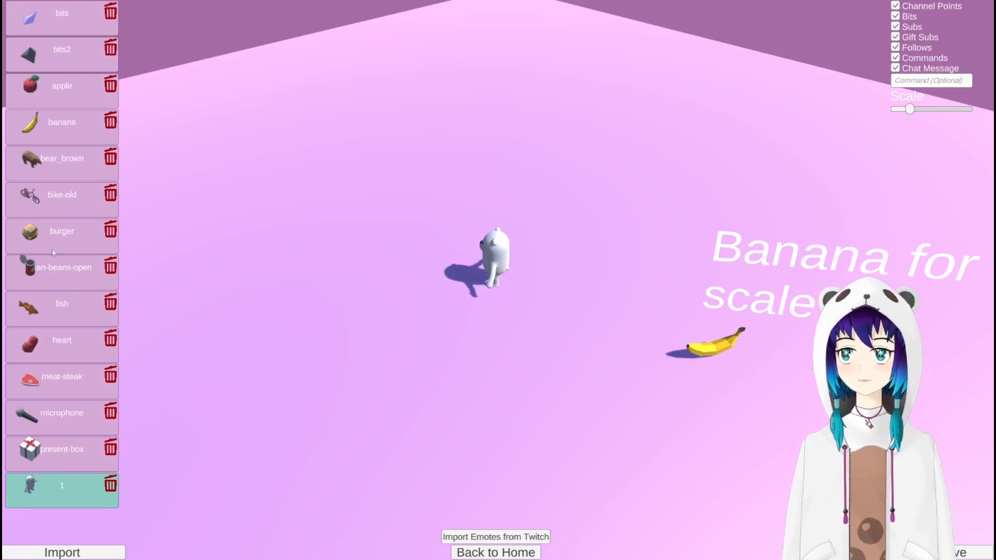
# Step: Preview the bits, bits2, apple, bear_brown, fish, microphone and polar bear items, then start another import
pyautogui.click(61, 14)
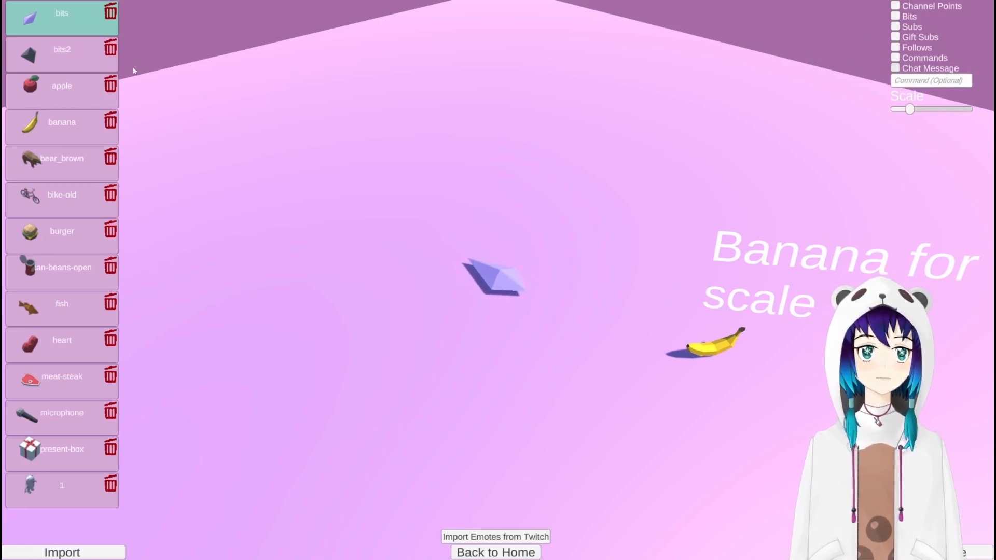
pyautogui.click(61, 49)
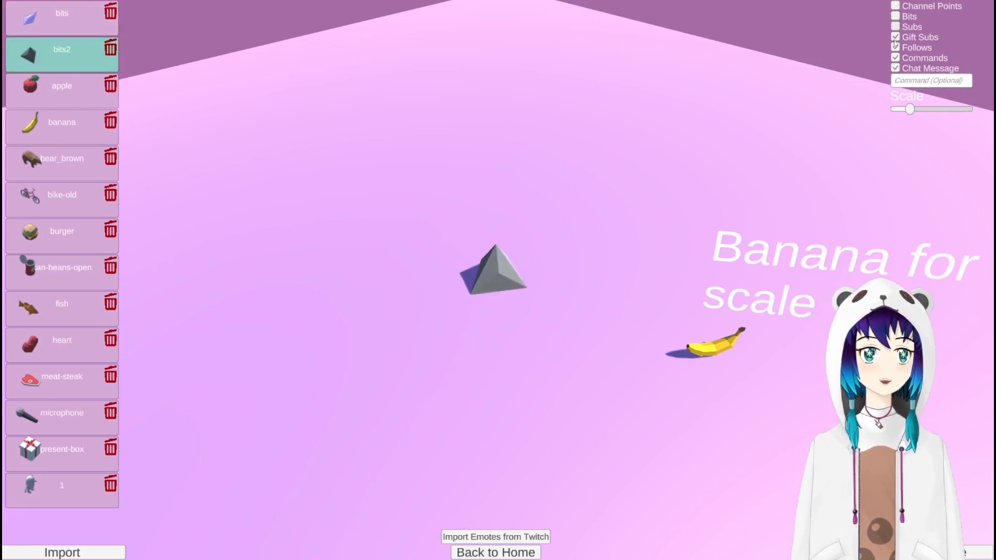
pyautogui.click(62, 86)
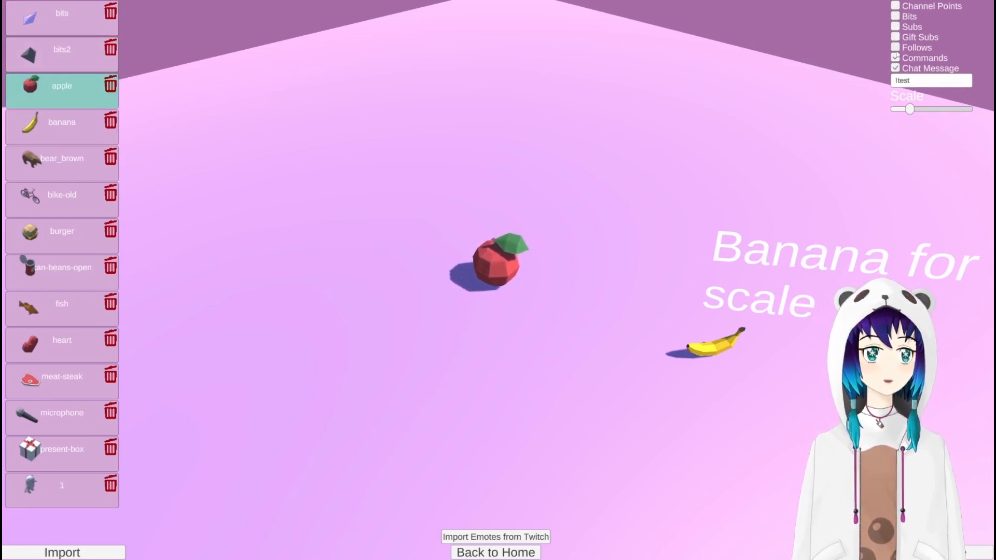
pyautogui.click(61, 158)
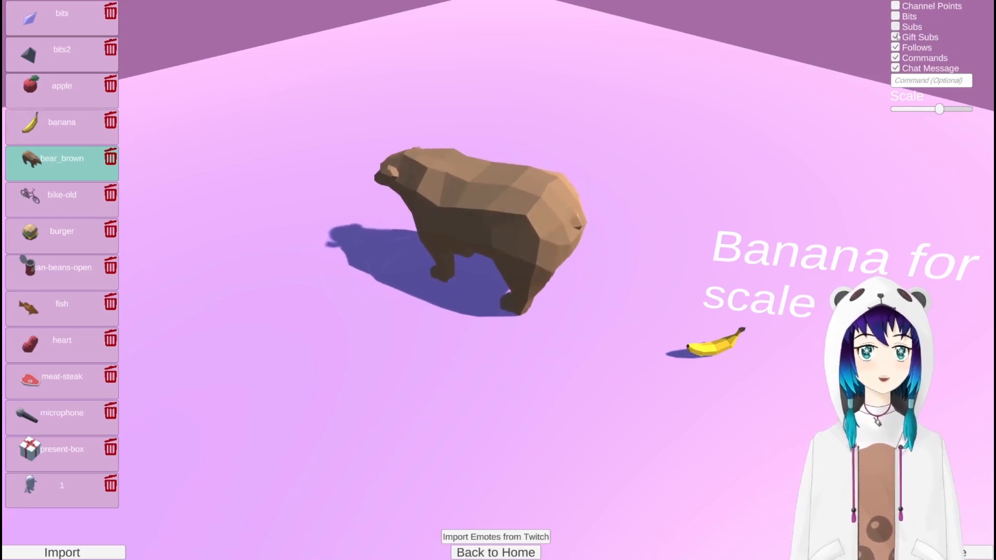
pyautogui.click(62, 230)
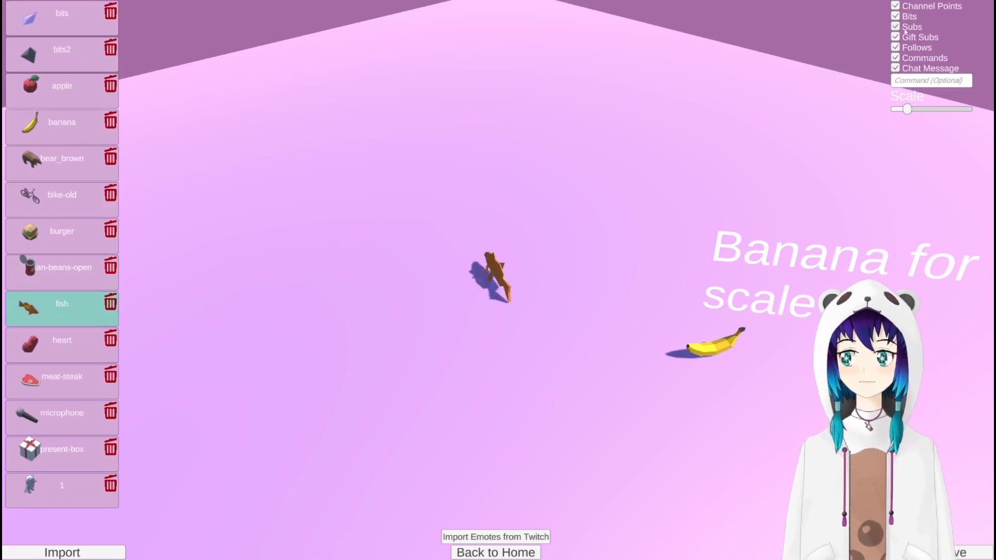
pyautogui.click(62, 341)
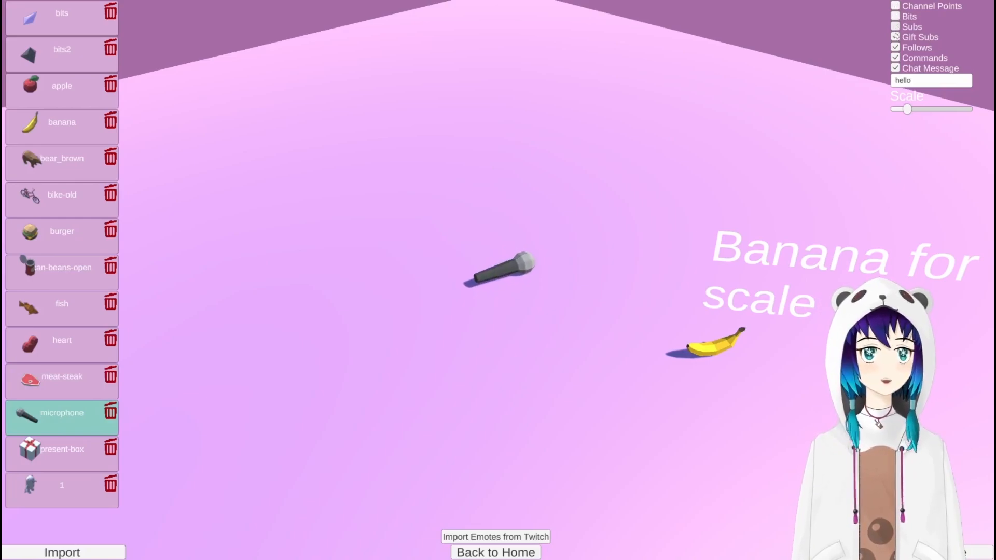
pyautogui.click(61, 486)
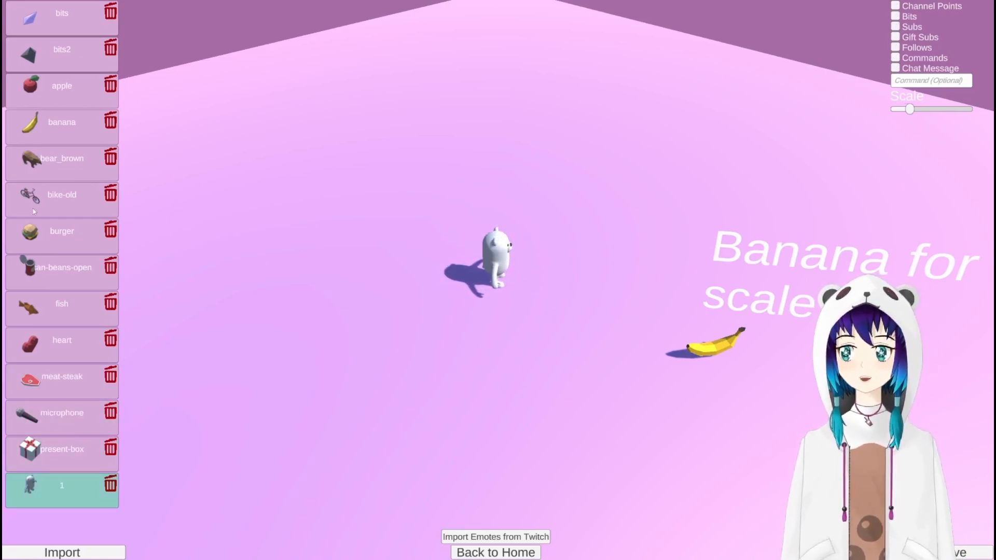
pyautogui.click(62, 86)
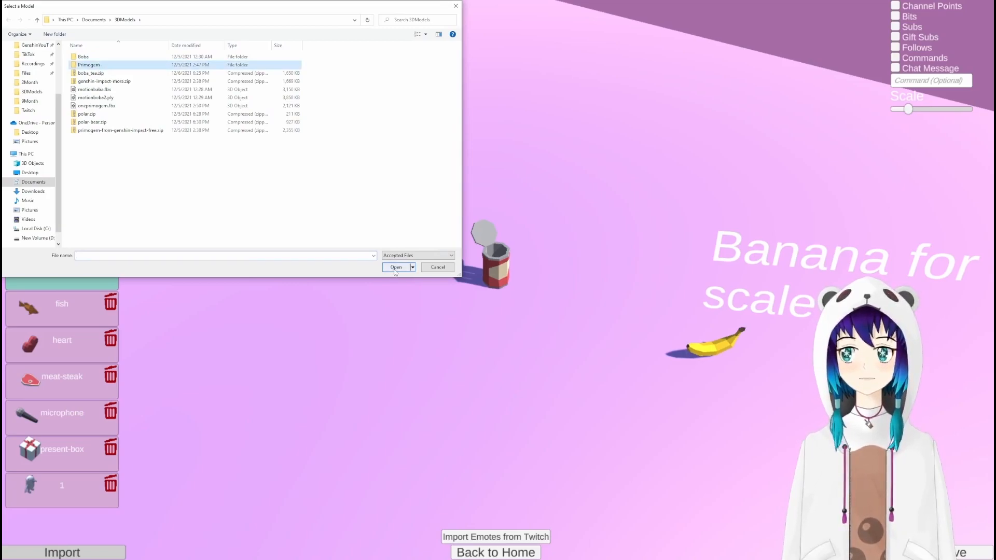
# Step: Load the chosen primogem model file and return to the home screen
pyautogui.click(395, 267)
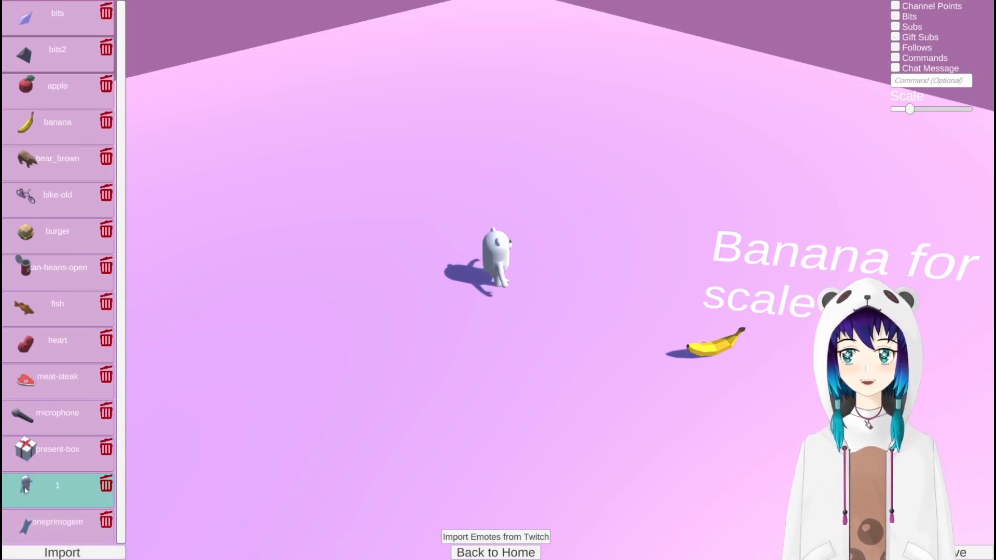
pyautogui.click(57, 522)
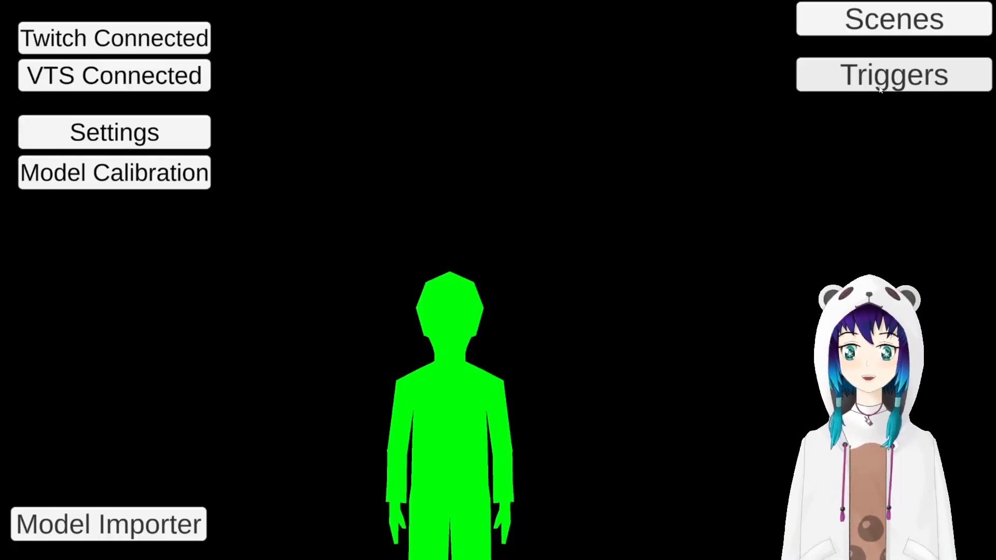
# Step: Check the Chat Message trigger's command is primogem in the trigger list, then close it
pyautogui.click(893, 75)
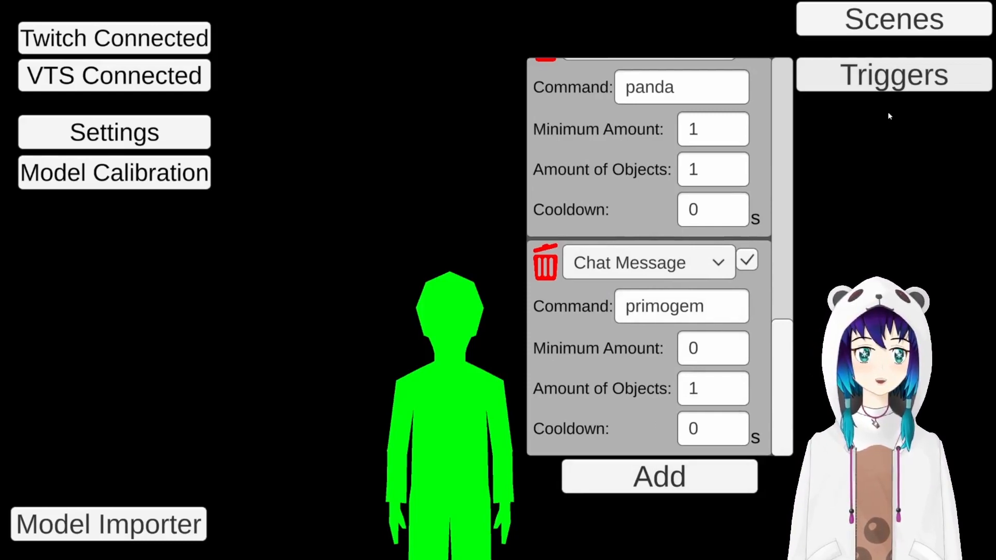
pyautogui.click(892, 74)
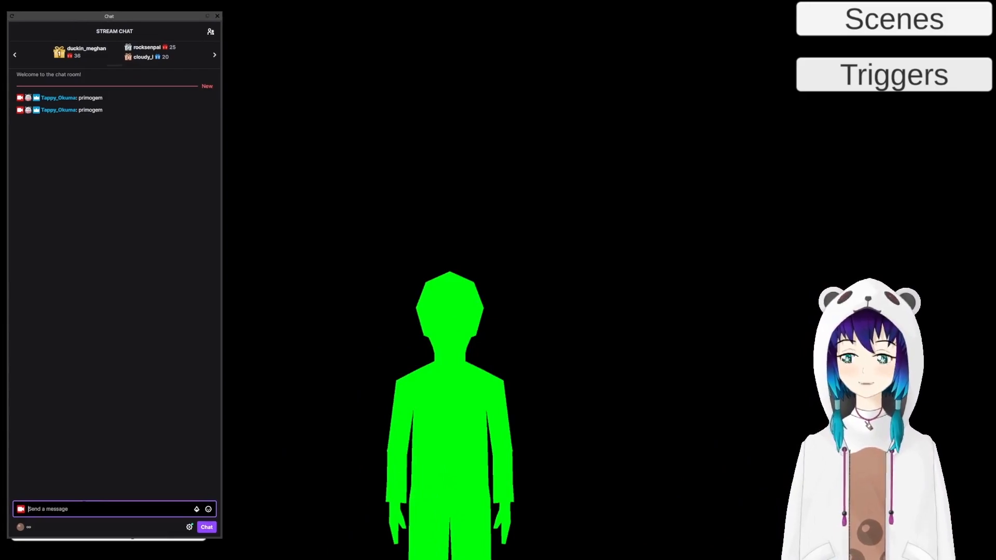
# Step: Post primogem in Twitch chat to test the throw, dismiss the Boba Tea download window and return to T.I.T.S
pyautogui.write('primogem')
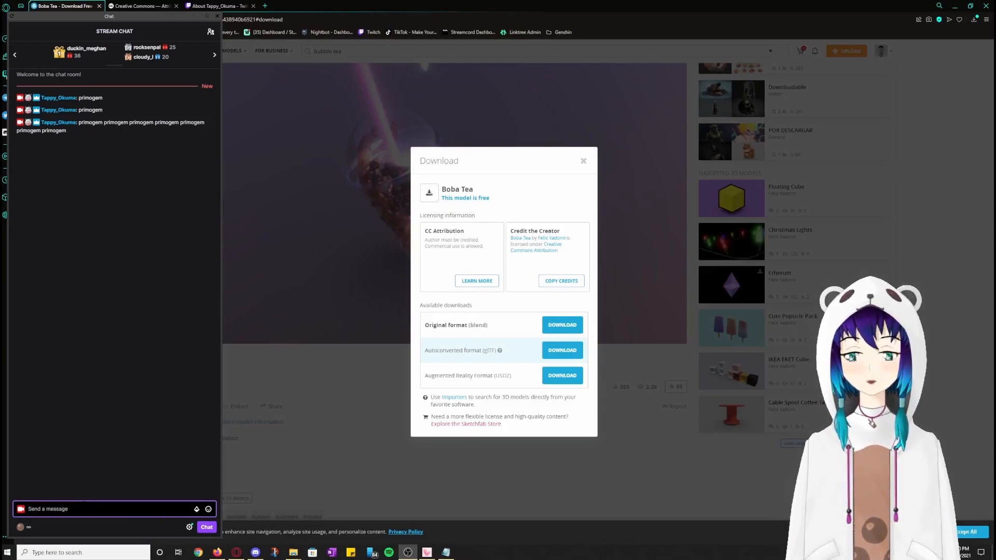
pyautogui.moveTo(243, 412)
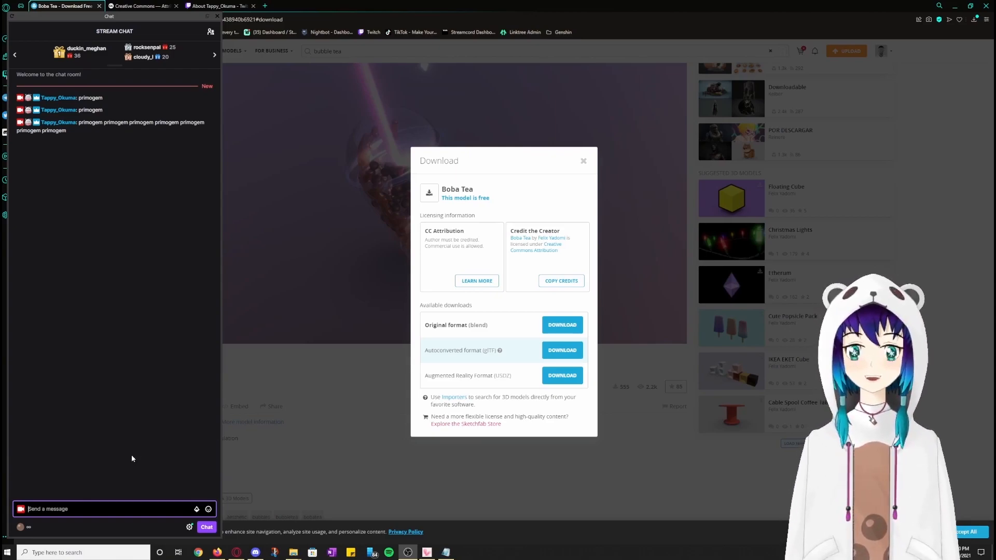
pyautogui.click(582, 161)
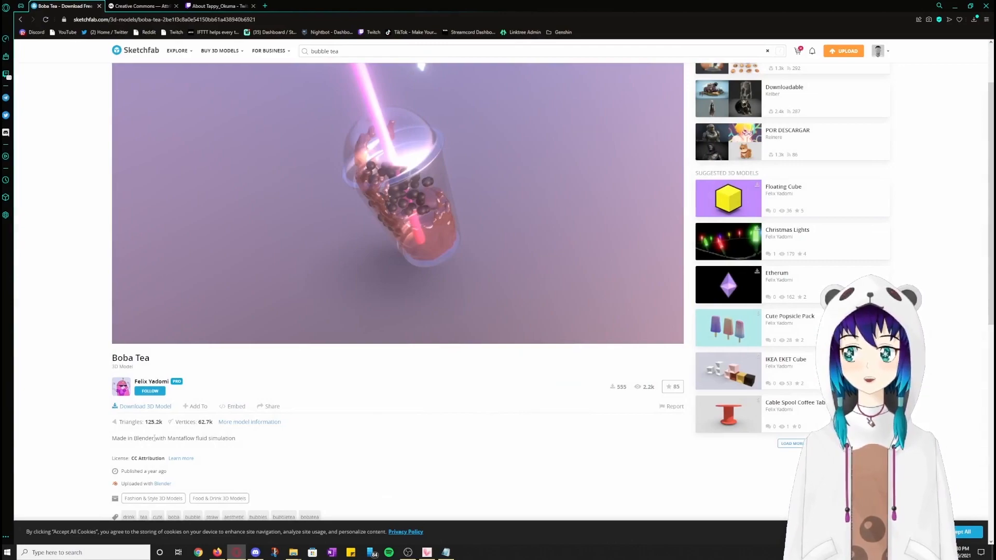
pyautogui.click(176, 51)
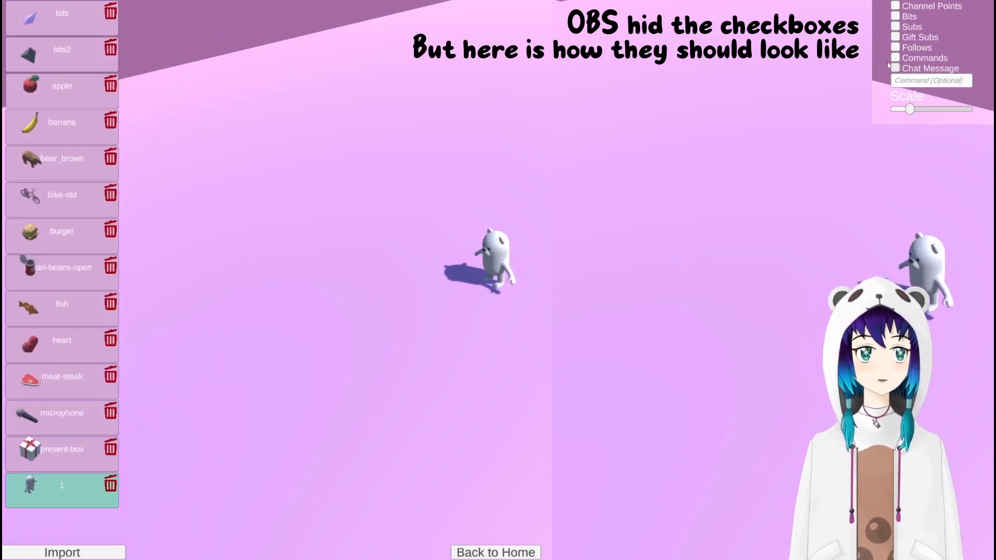
# Step: Return to the home screen and reconnect Twitch
pyautogui.click(895, 69)
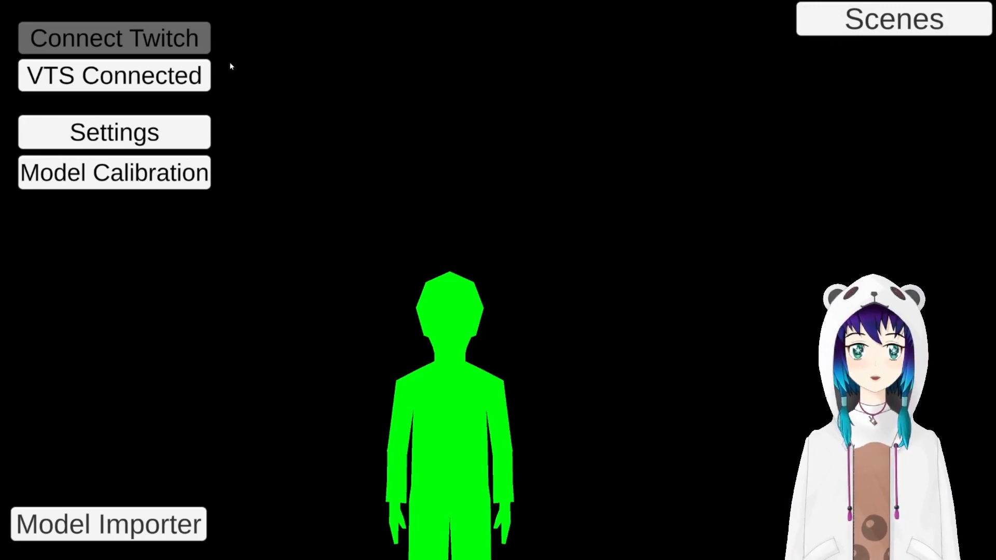
pyautogui.click(114, 38)
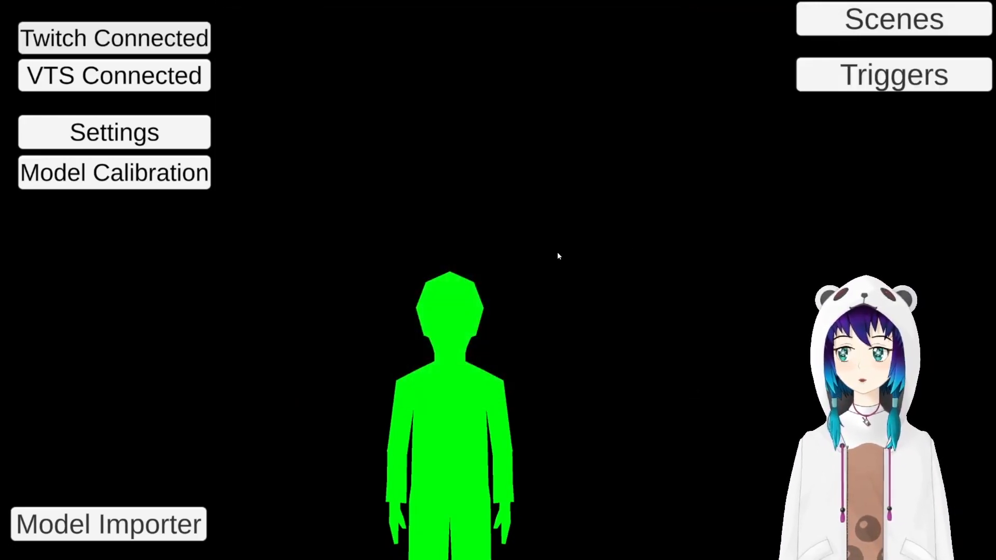
# Step: Replace the Chat Message trigger's command primogem with polarbear
pyautogui.click(892, 75)
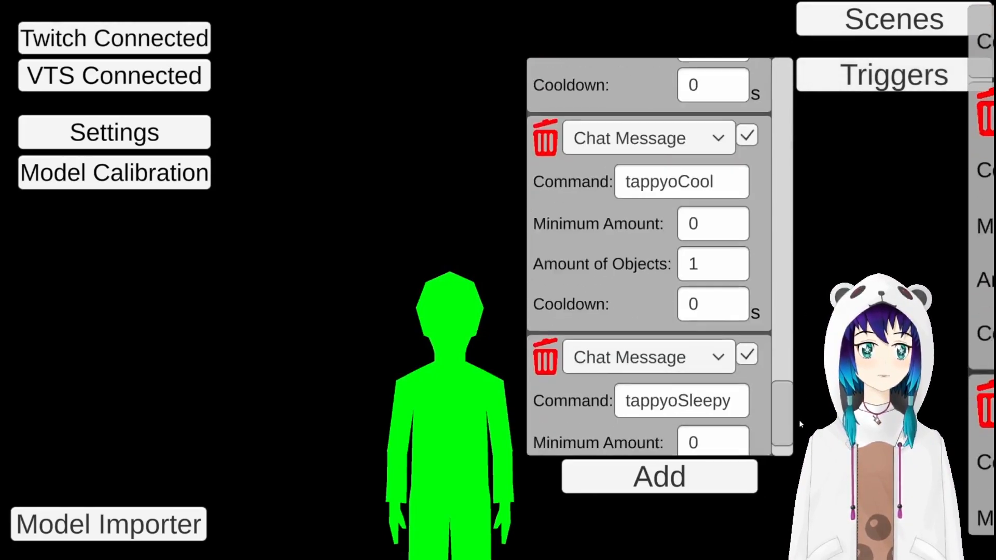
pyautogui.scroll(-3)
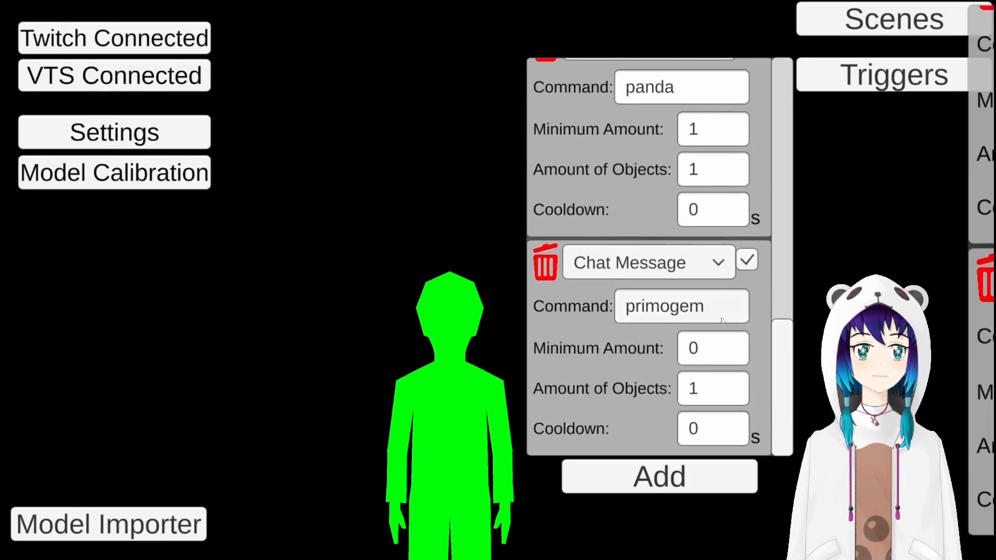
pyautogui.write('pol')
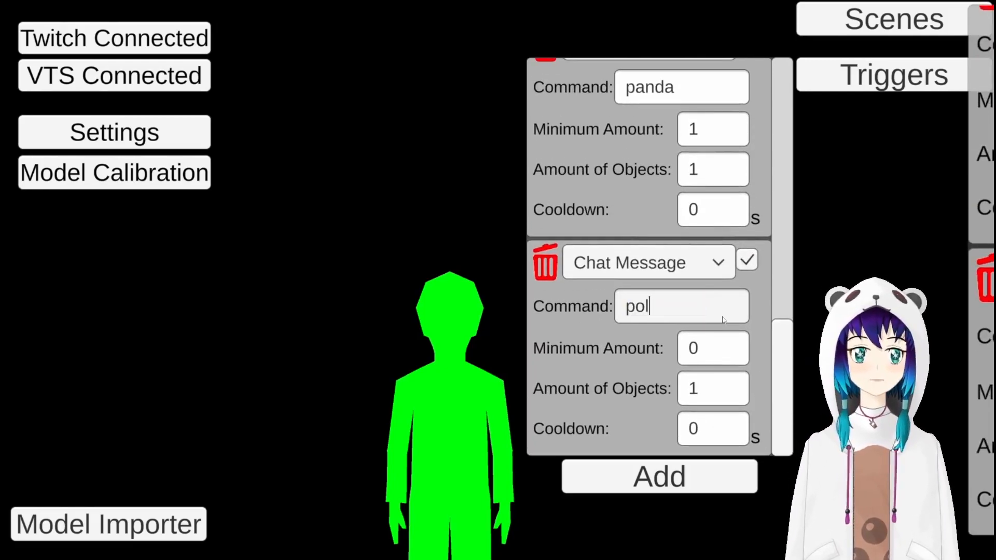
pyautogui.write('arbear')
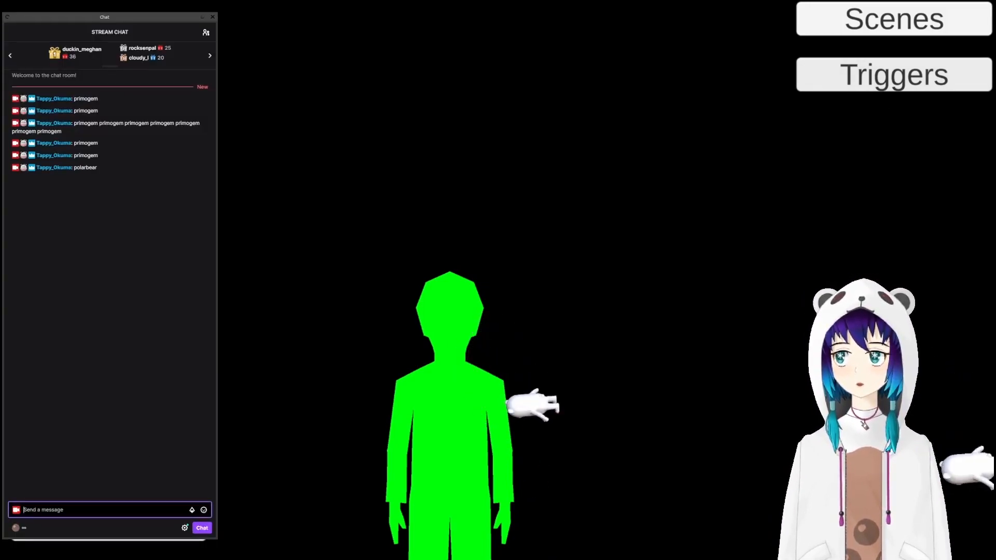
# Step: Post polarbear in Twitch chat to test the throw, then reopen the trigger list
pyautogui.write('polarbear')
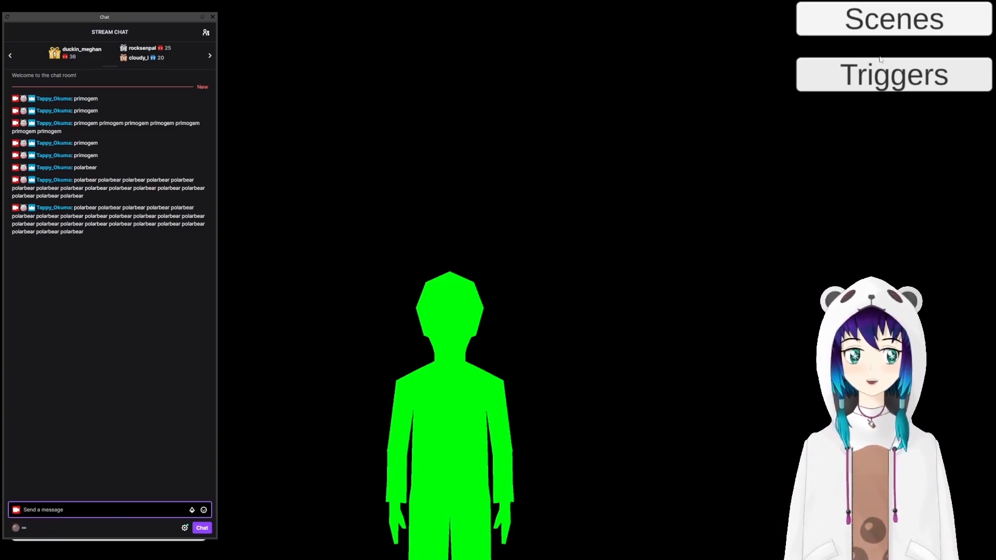
pyautogui.click(892, 74)
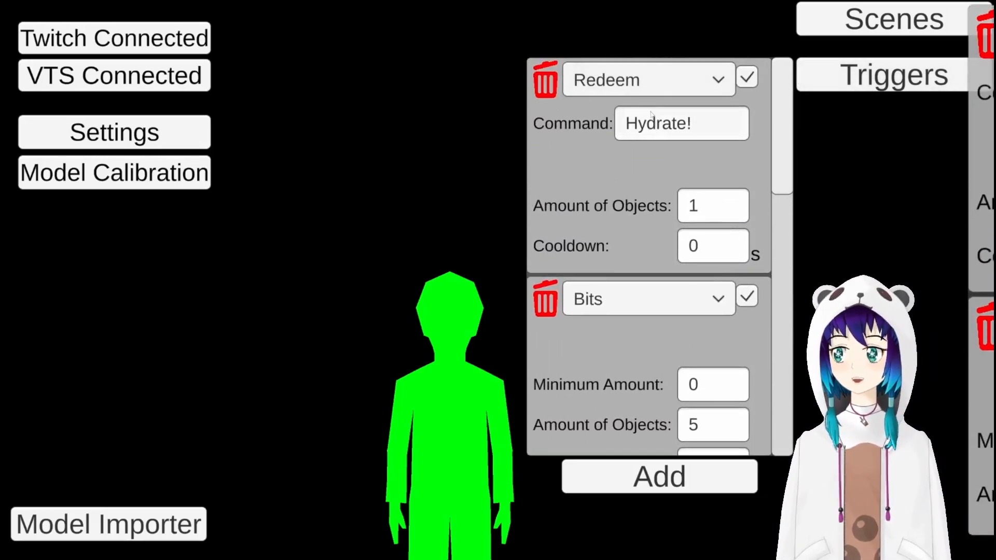
# Step: Review the Hydrate! trigger's type list and keep Redeem selected
pyautogui.click(647, 80)
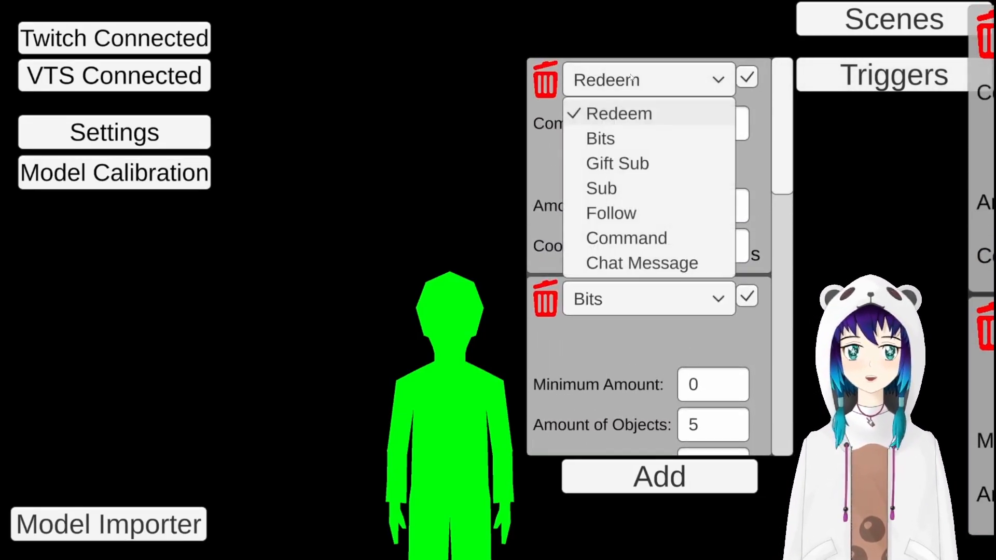
pyautogui.click(619, 113)
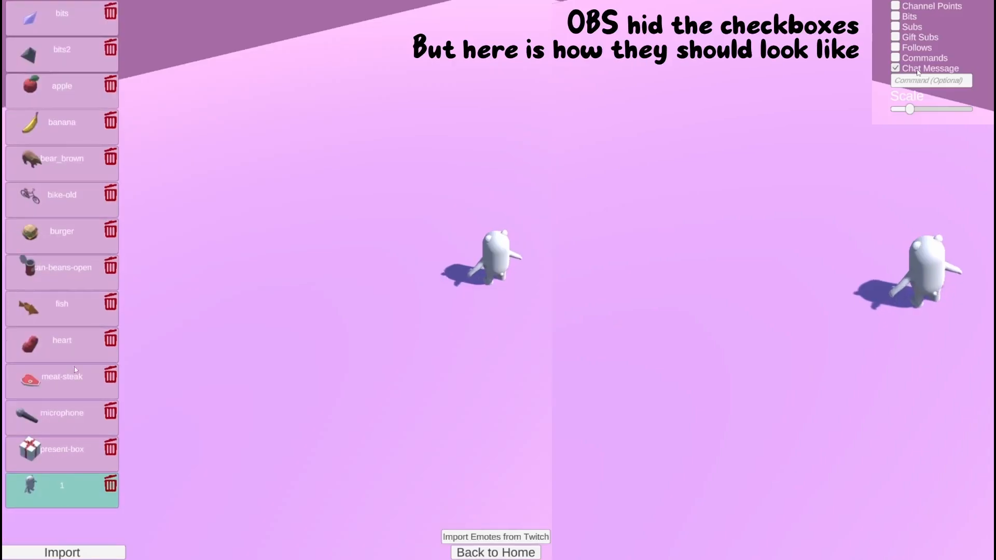
# Step: Import the motionboba2 boba tea model as a new throwable and return home
pyautogui.click(61, 552)
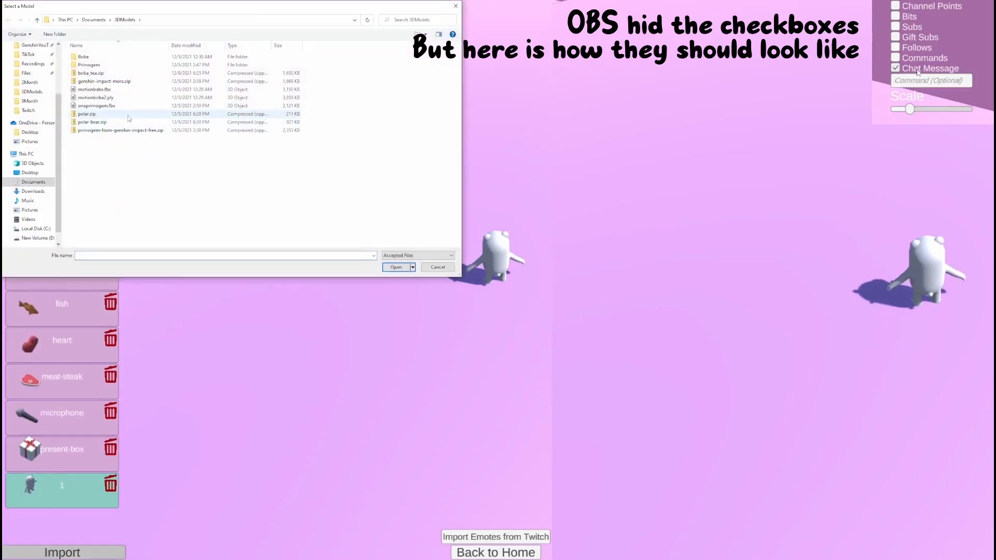
pyautogui.click(114, 72)
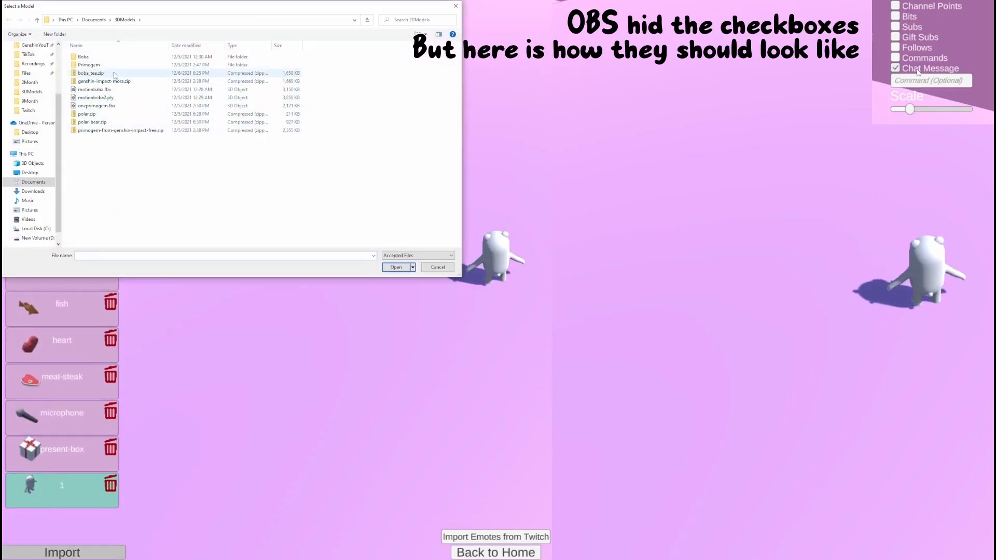
pyautogui.click(396, 267)
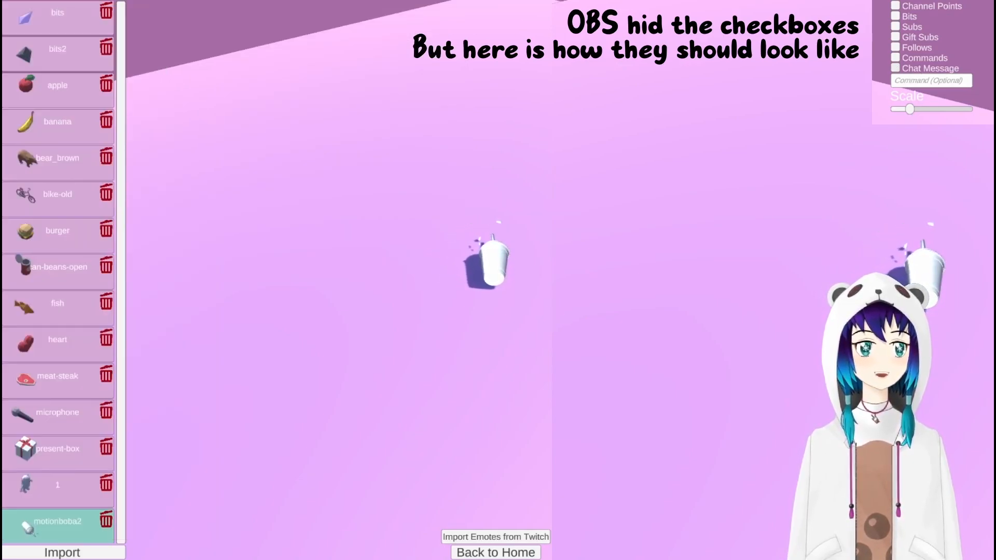
pyautogui.click(896, 6)
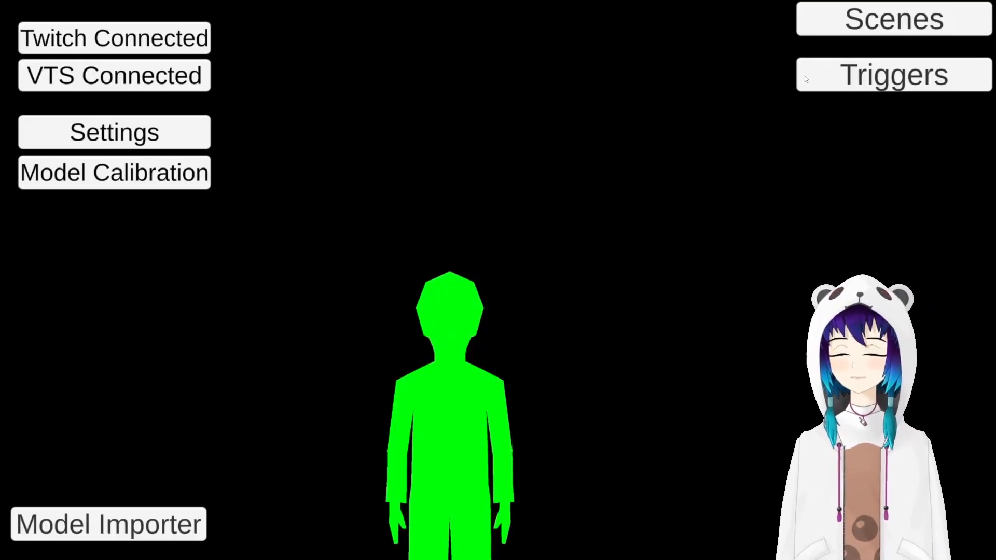
# Step: Redeem the Hydrate! channel-point reward in Twitch chat to test the boba throw
pyautogui.click(892, 74)
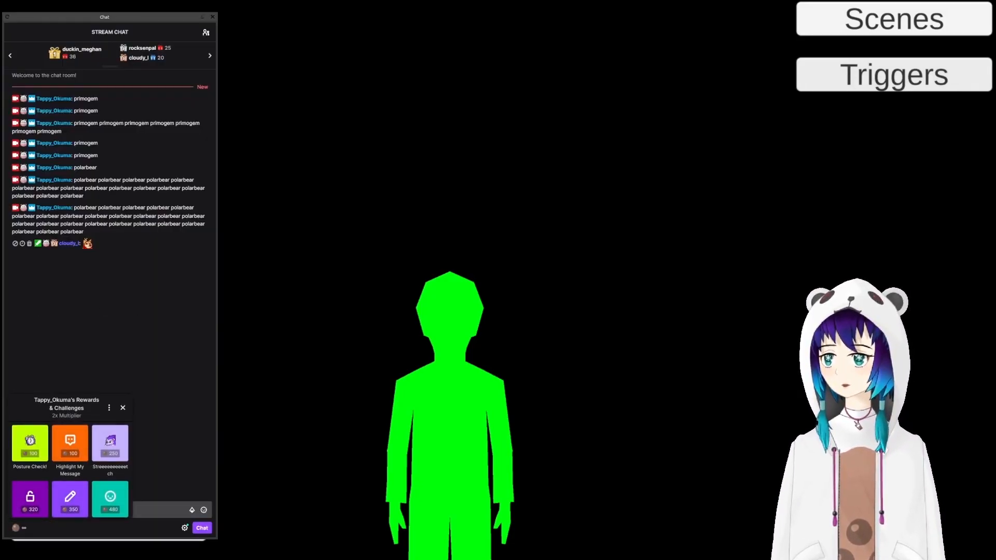
pyautogui.click(69, 443)
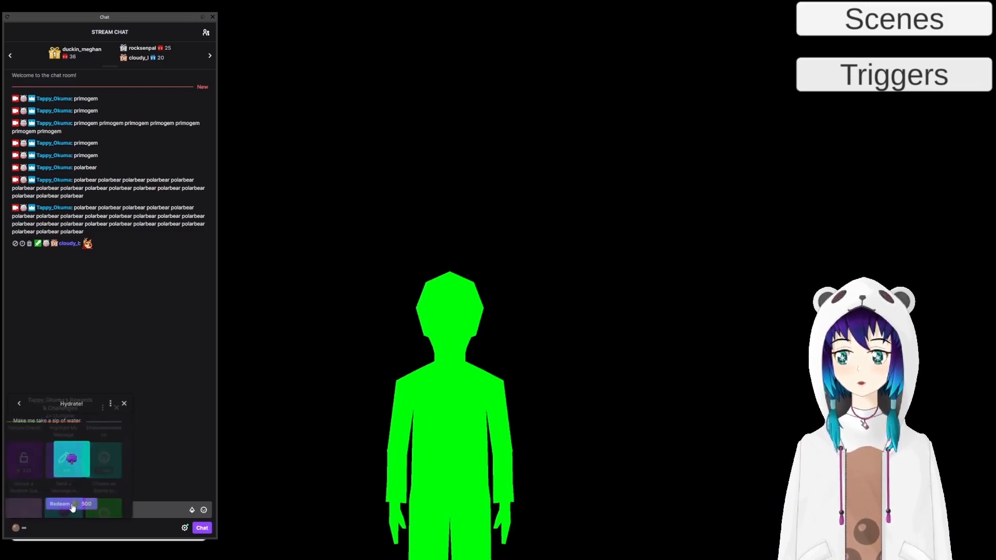
pyautogui.click(62, 504)
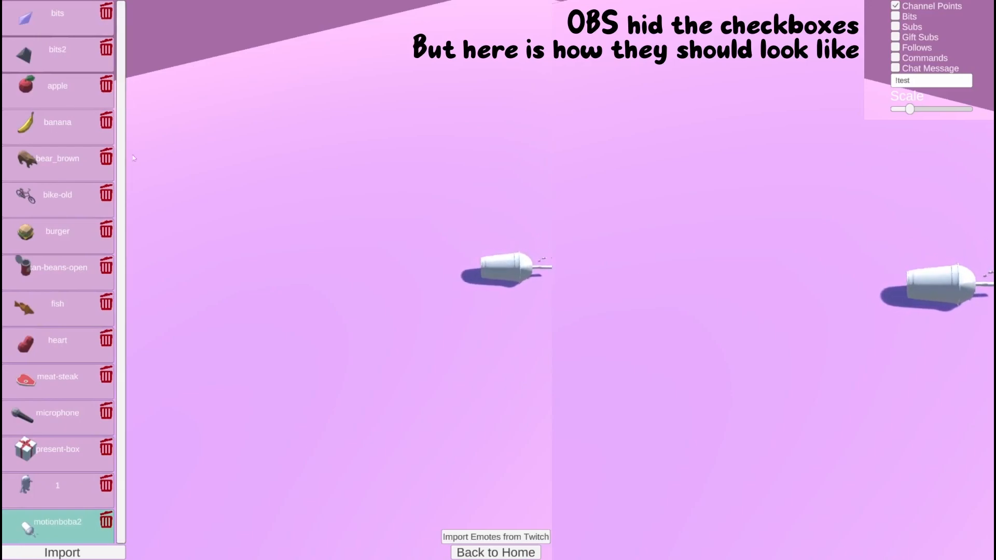
# Step: Preview the can-beans-open throwable in the model importer after checking motionboba2
pyautogui.click(57, 268)
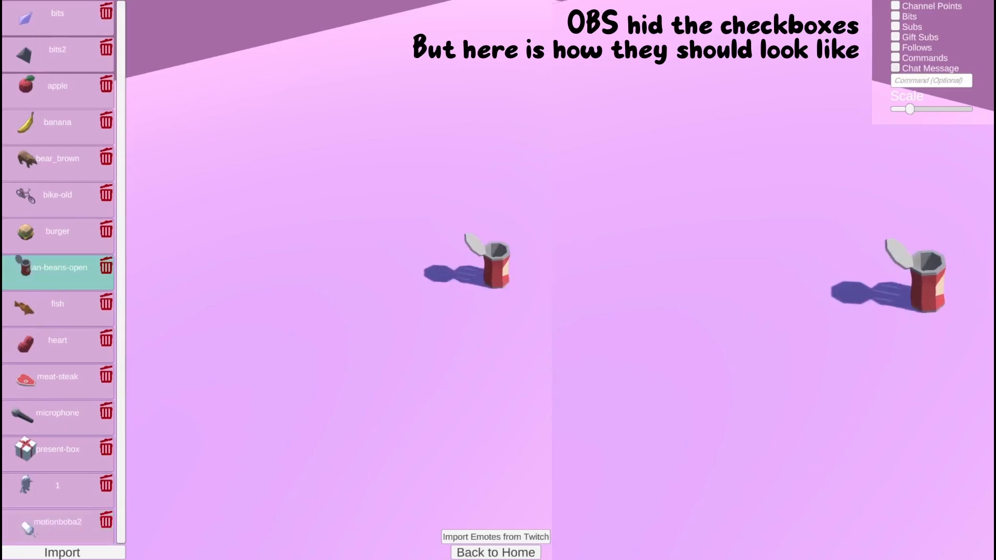